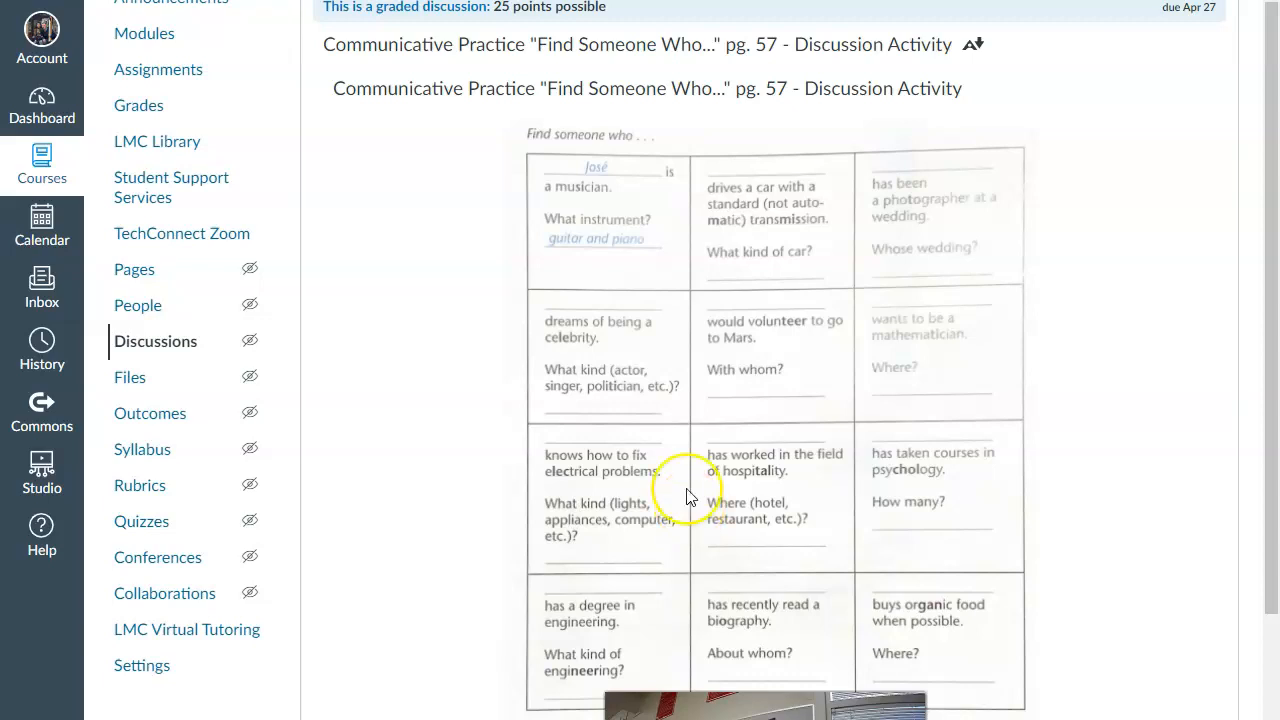
{"action": "mouse_move", "coordinate": [688, 496]}
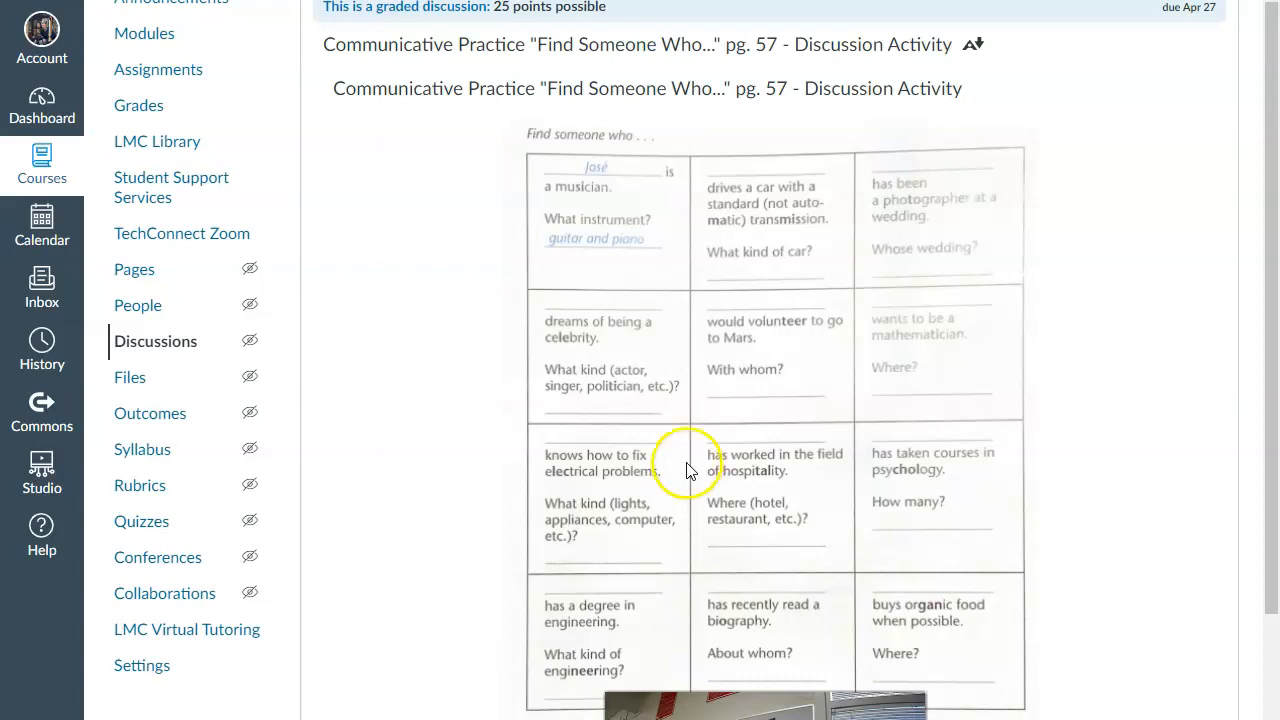
{"action": "scroll", "scroll_direction": "down", "scroll_amount": 3}
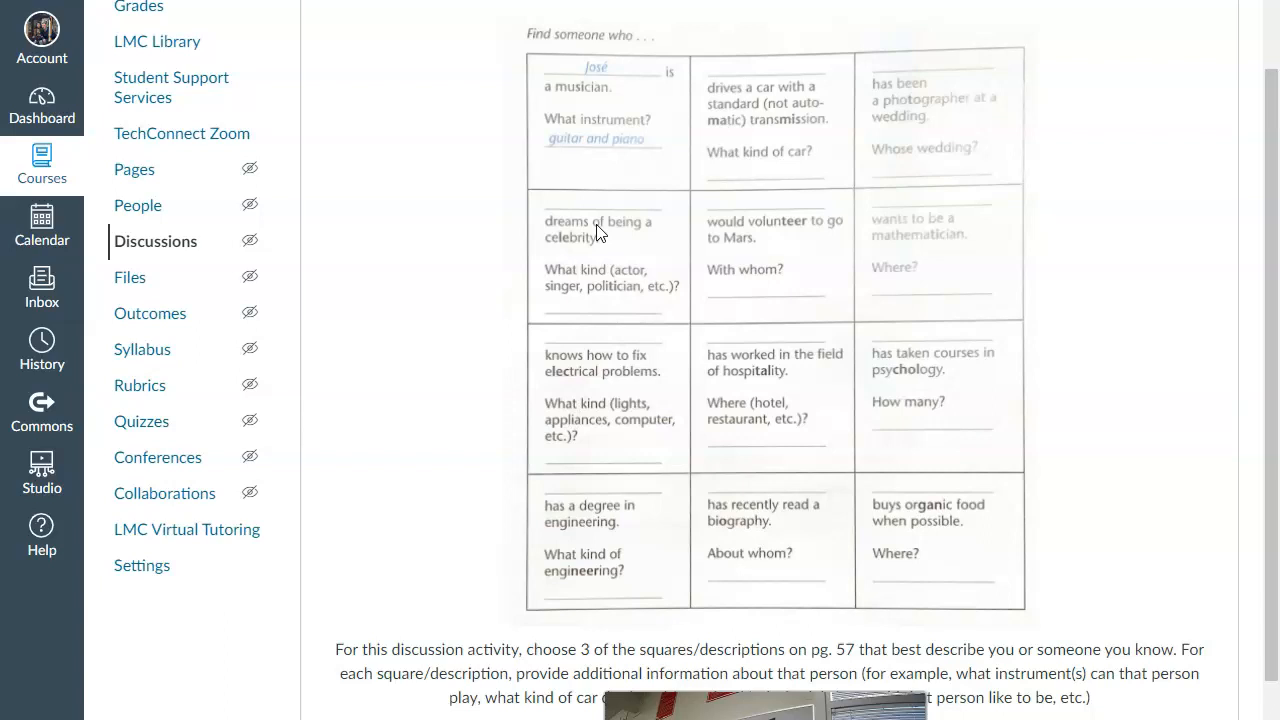
{"action": "mouse_move", "coordinate": [618, 120]}
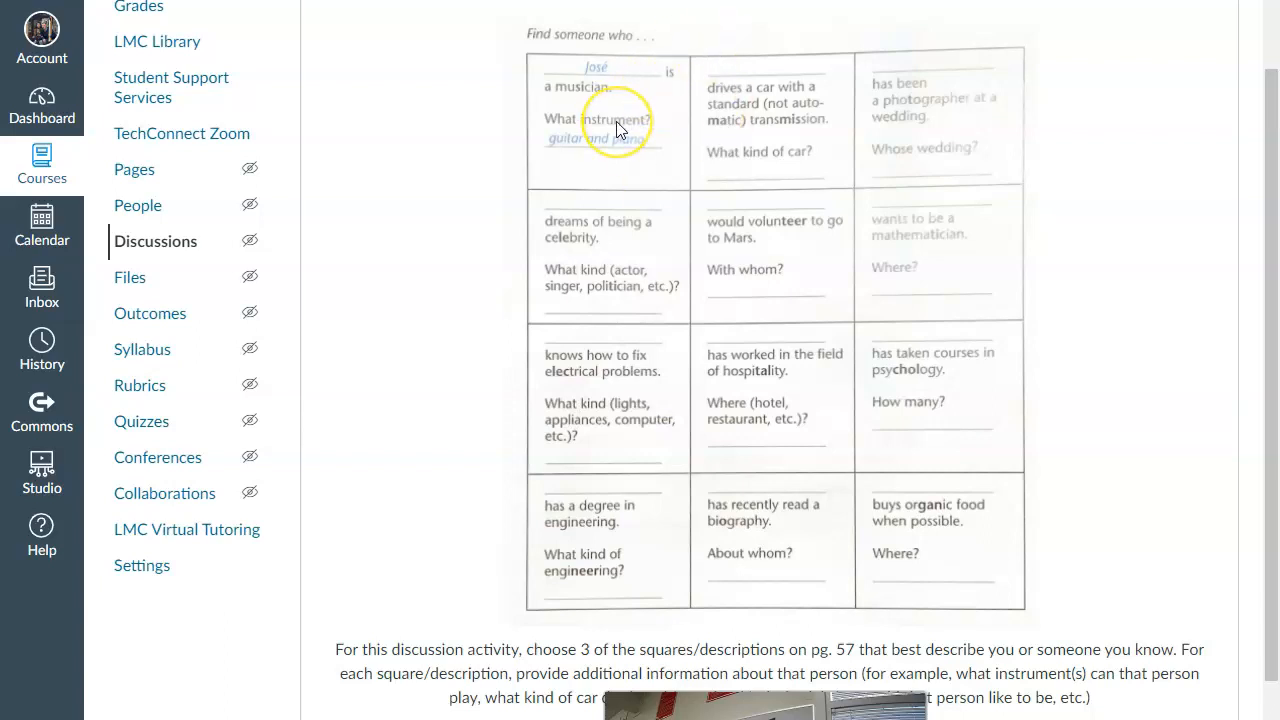
{"action": "mouse_move", "coordinate": [640, 136]}
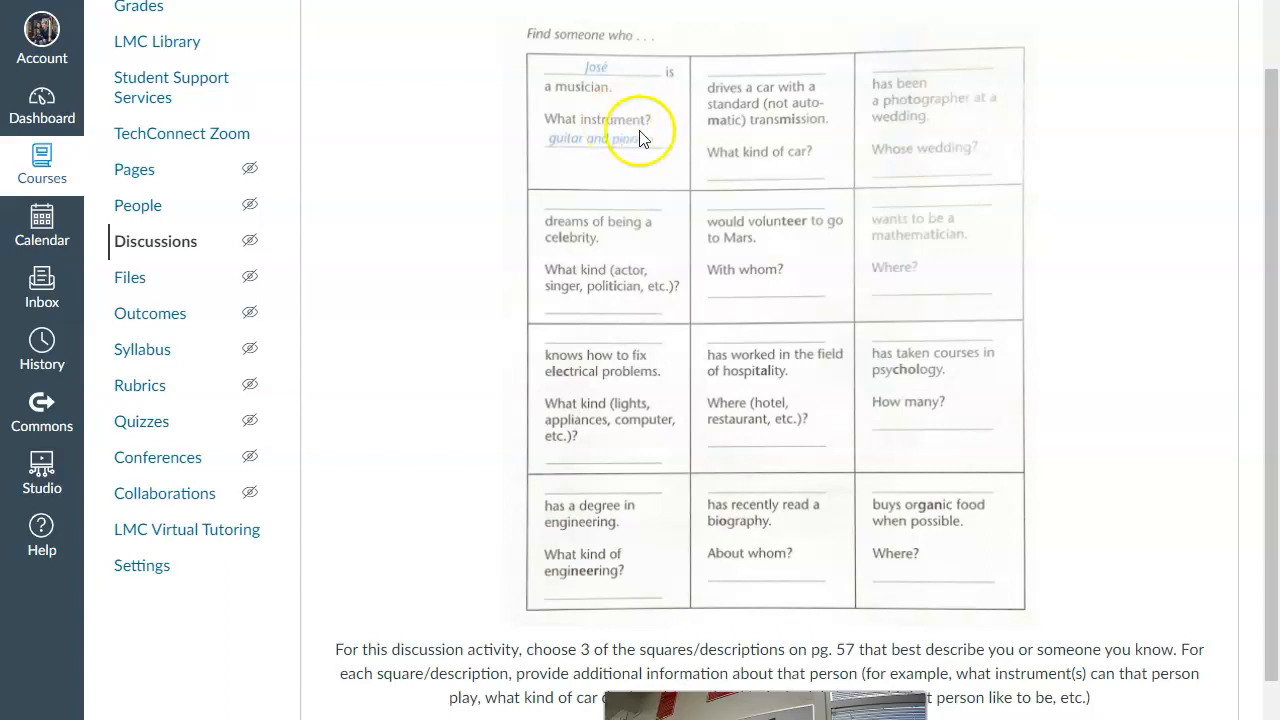
{"action": "mouse_move", "coordinate": [800, 150]}
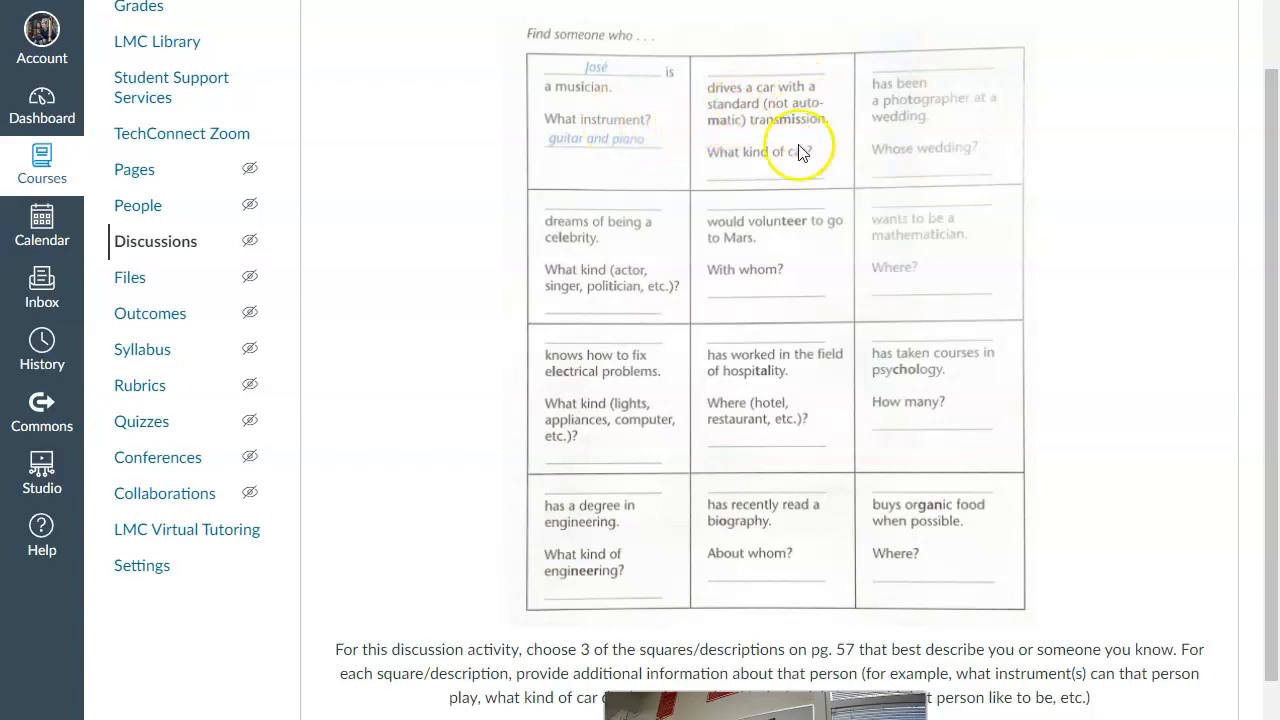
{"action": "mouse_move", "coordinate": [792, 172]}
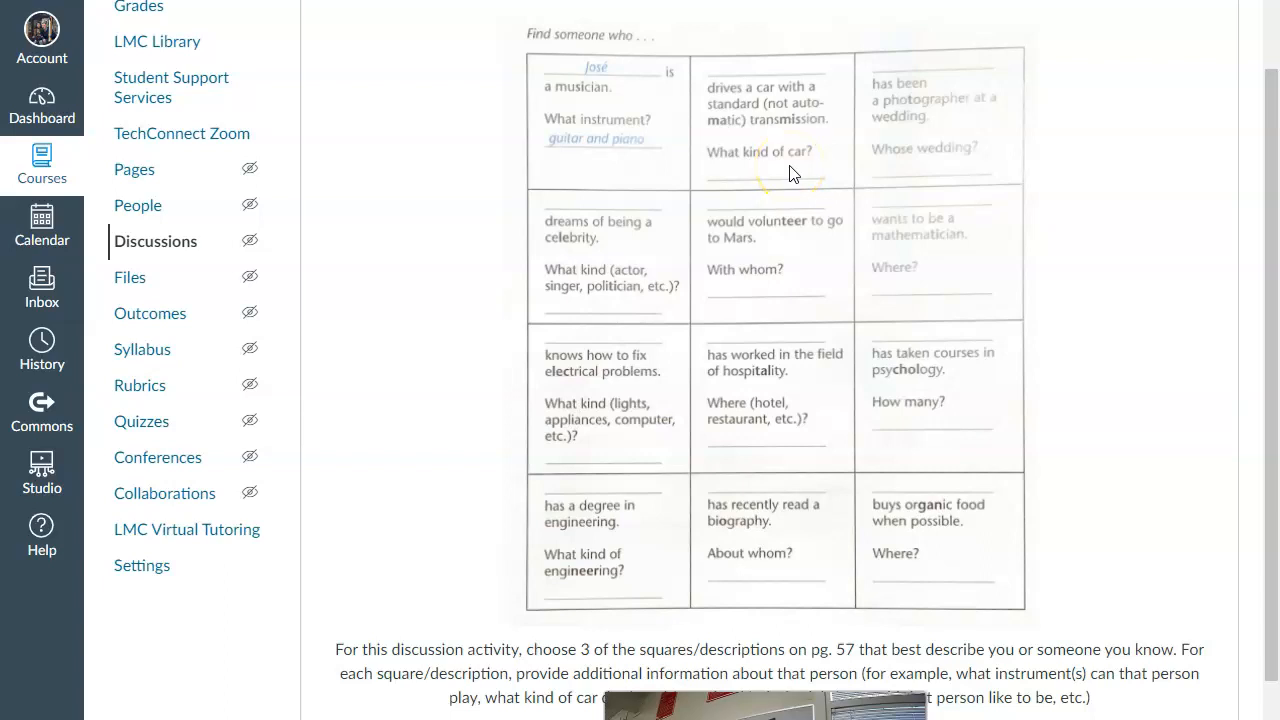
{"action": "mouse_move", "coordinate": [910, 138]}
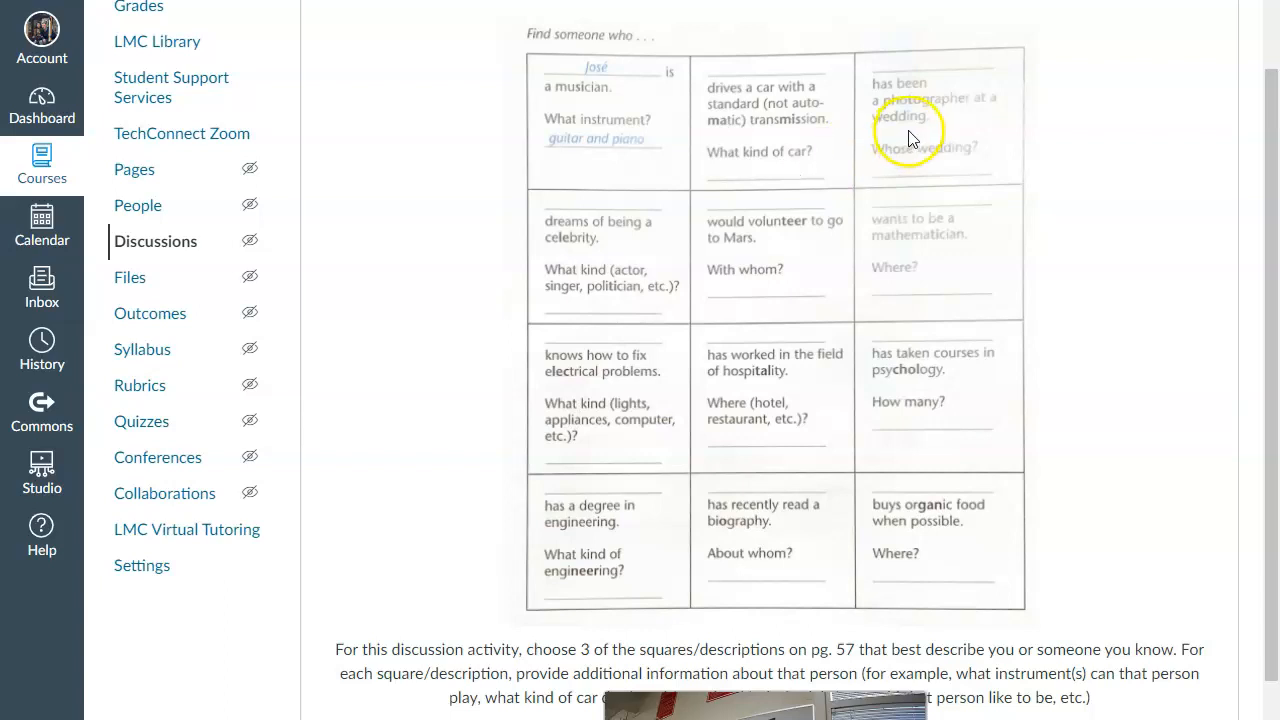
{"action": "mouse_move", "coordinate": [910, 144]}
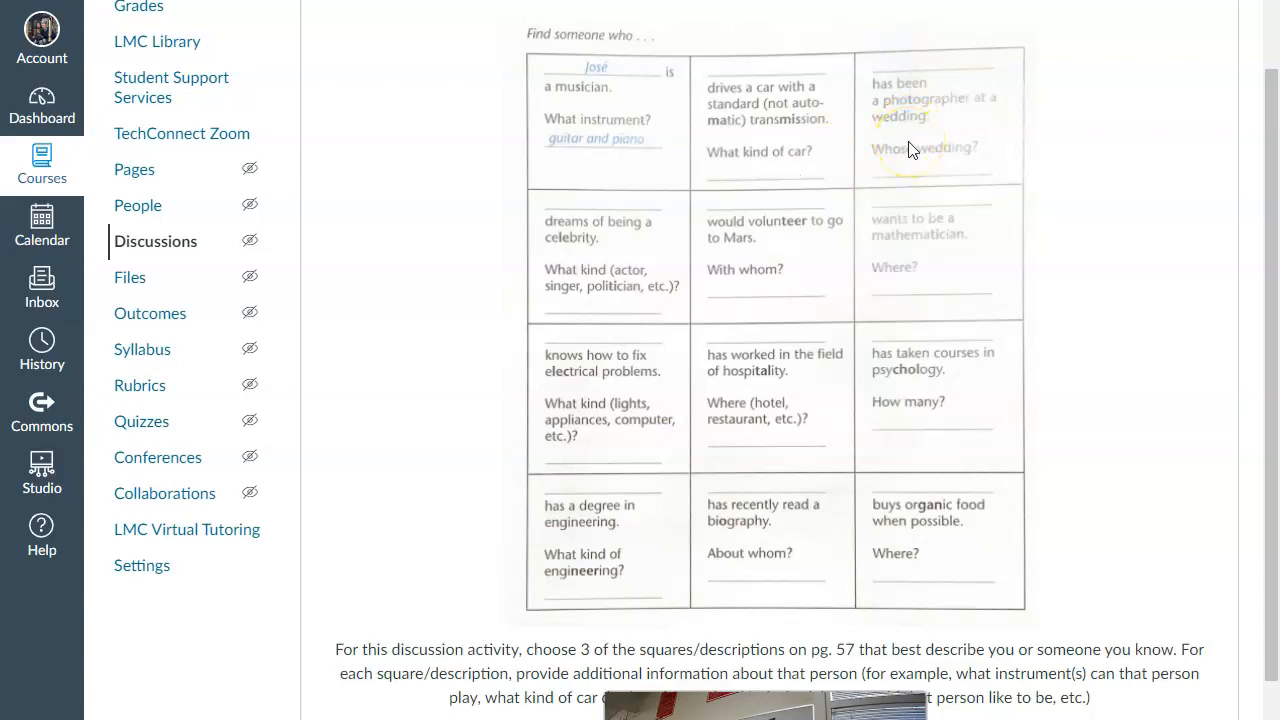
{"action": "mouse_move", "coordinate": [916, 160]}
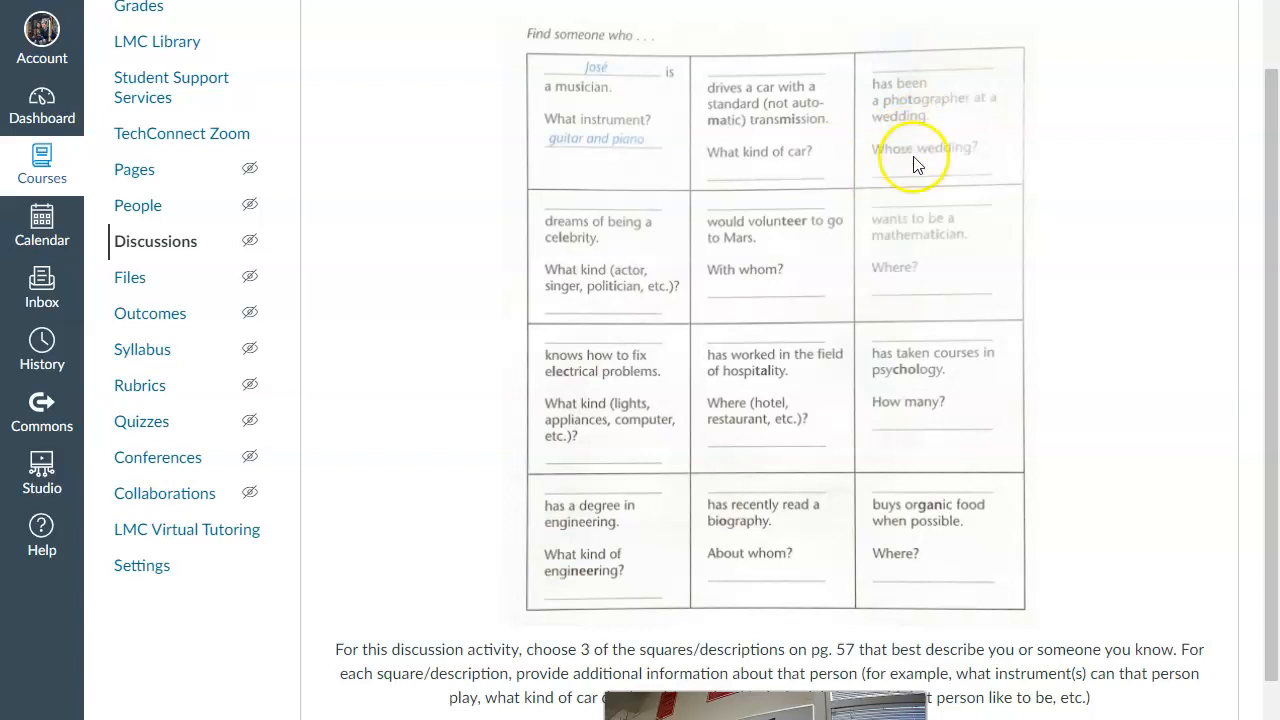
{"action": "scroll", "scroll_direction": "down", "scroll_amount": 3}
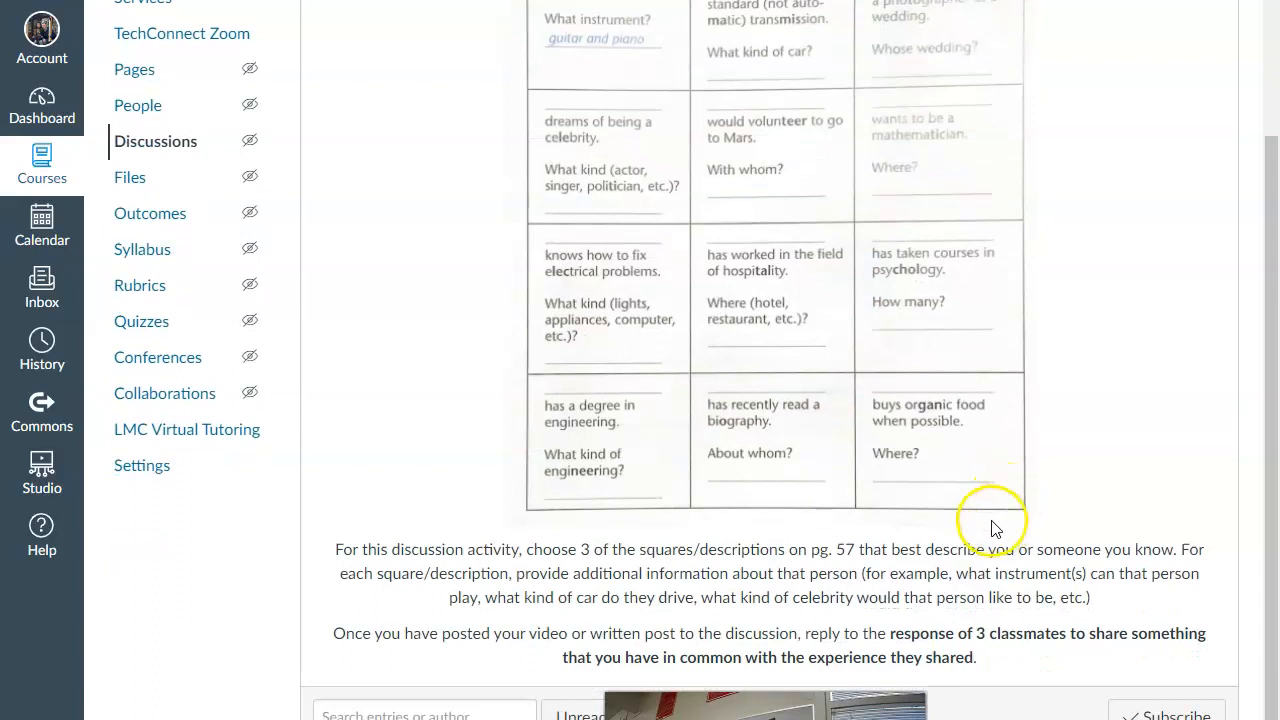
{"action": "mouse_move", "coordinate": [852, 458]}
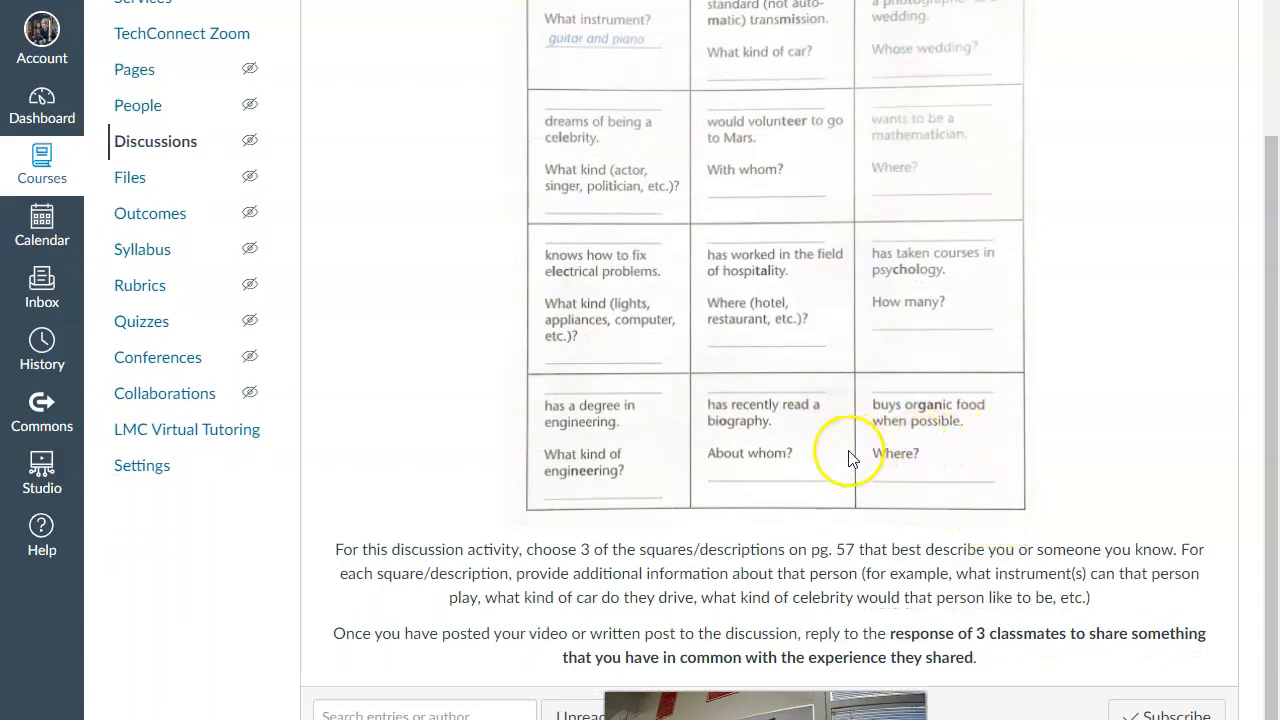
{"action": "mouse_move", "coordinate": [1016, 356]}
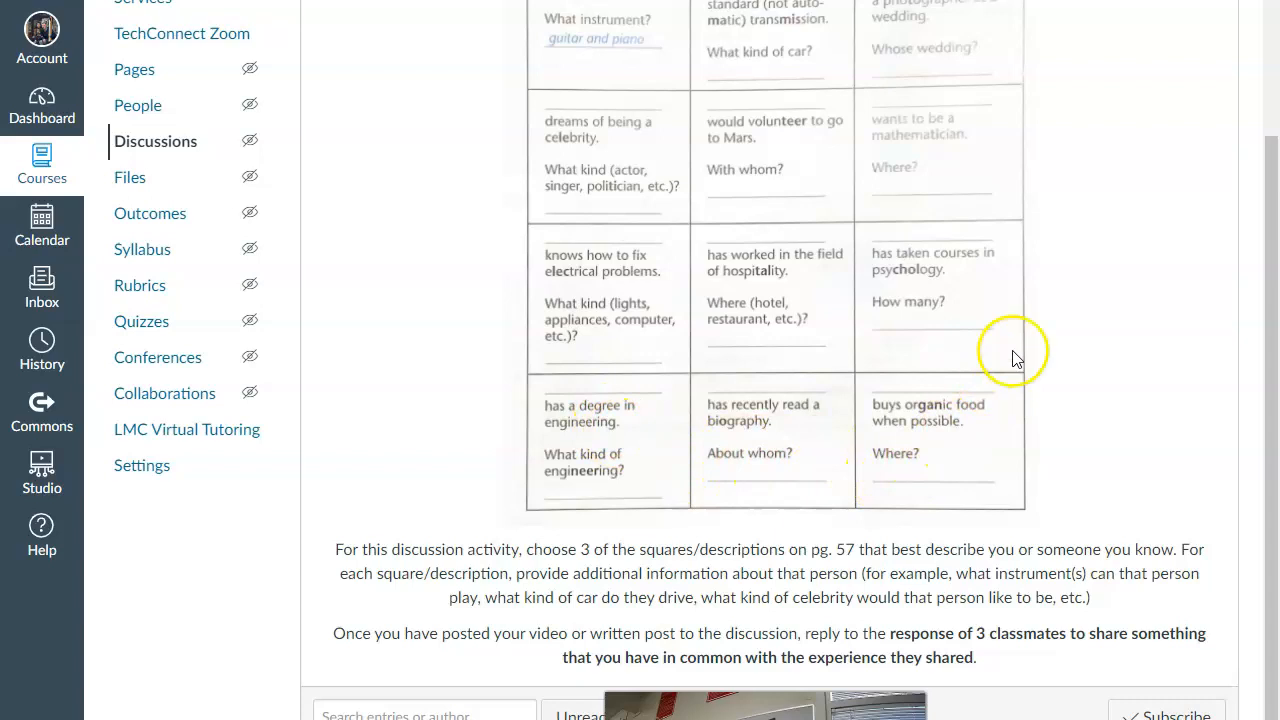
{"action": "mouse_move", "coordinate": [710, 20]}
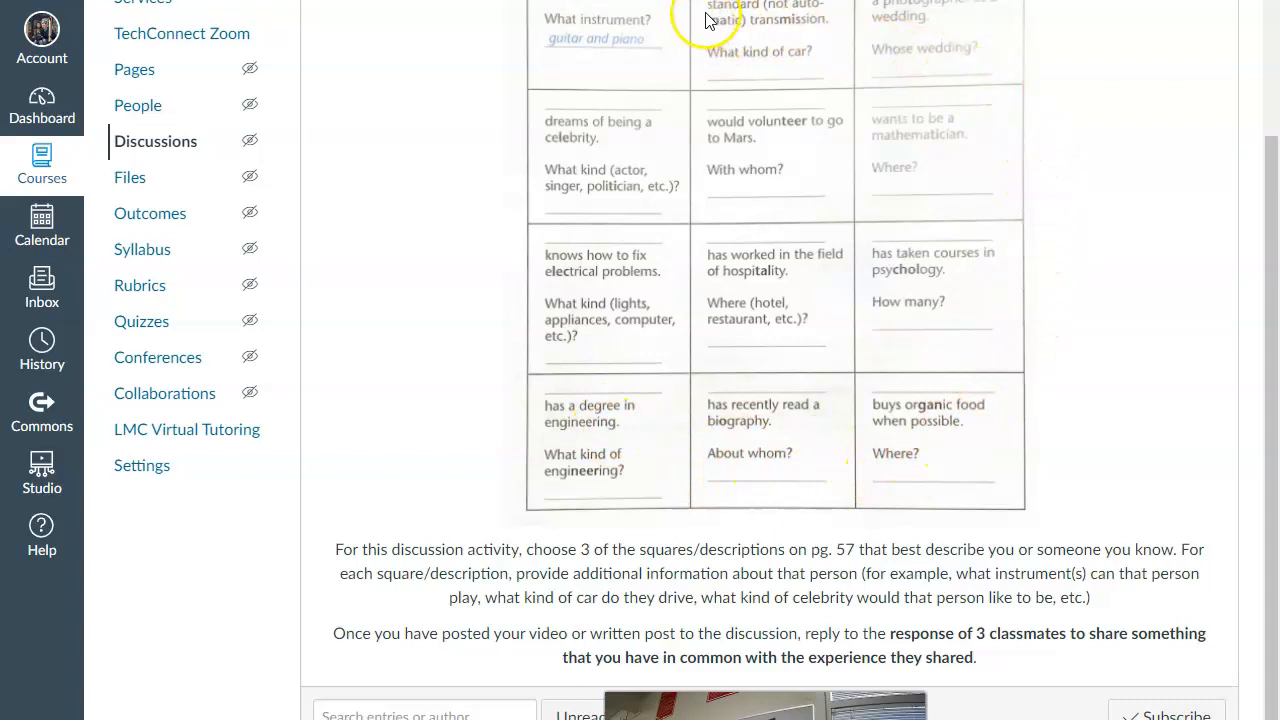
{"action": "mouse_move", "coordinate": [708, 20]}
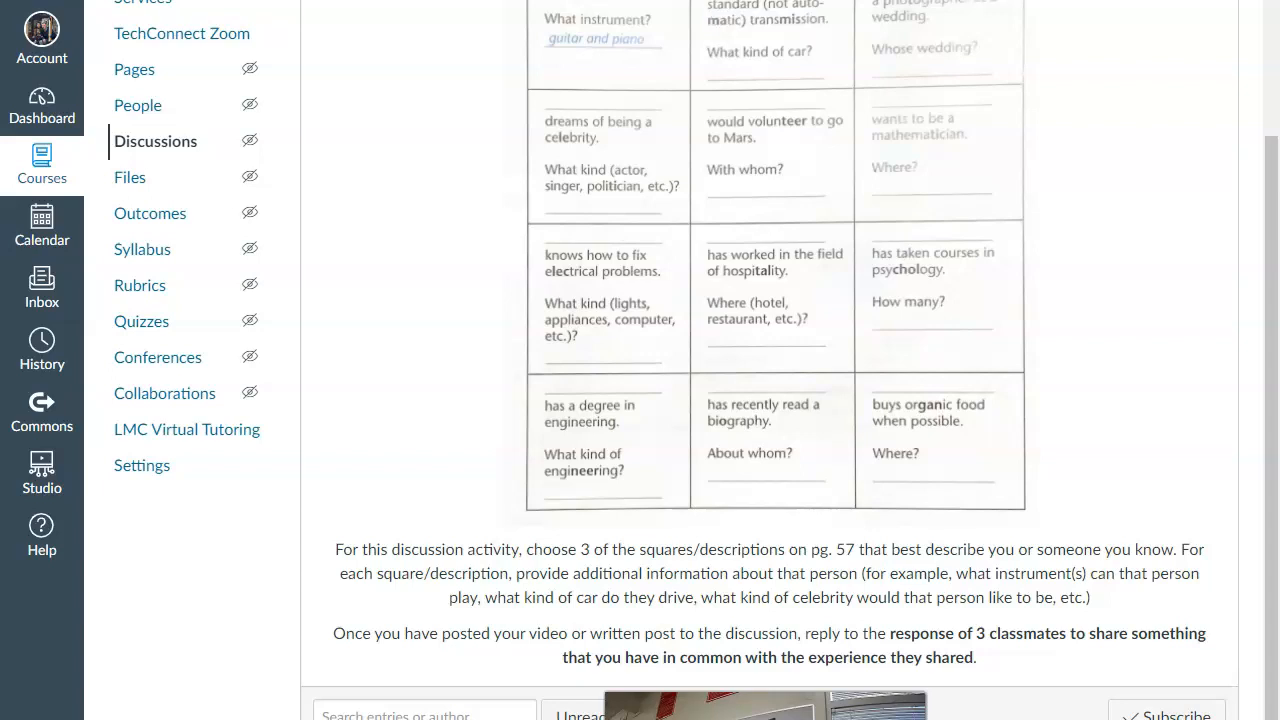
{"action": "mouse_move", "coordinate": [800, 204]}
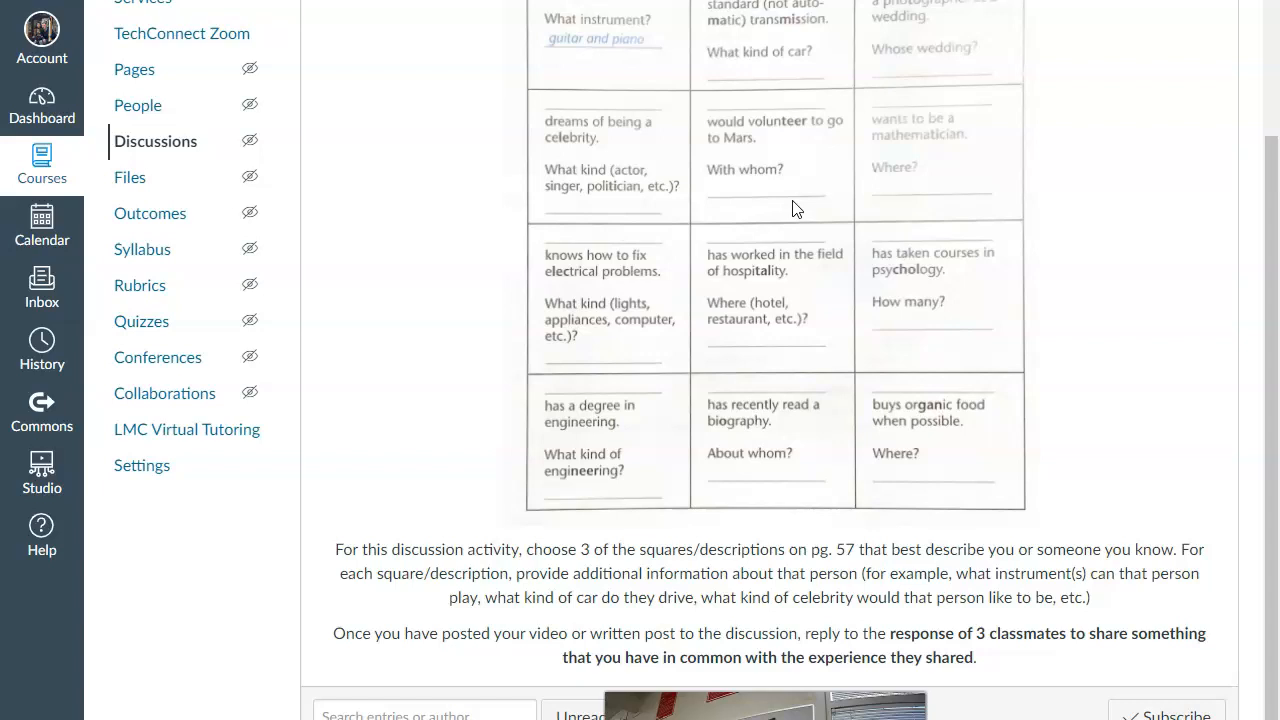
{"action": "mouse_move", "coordinate": [758, 232]}
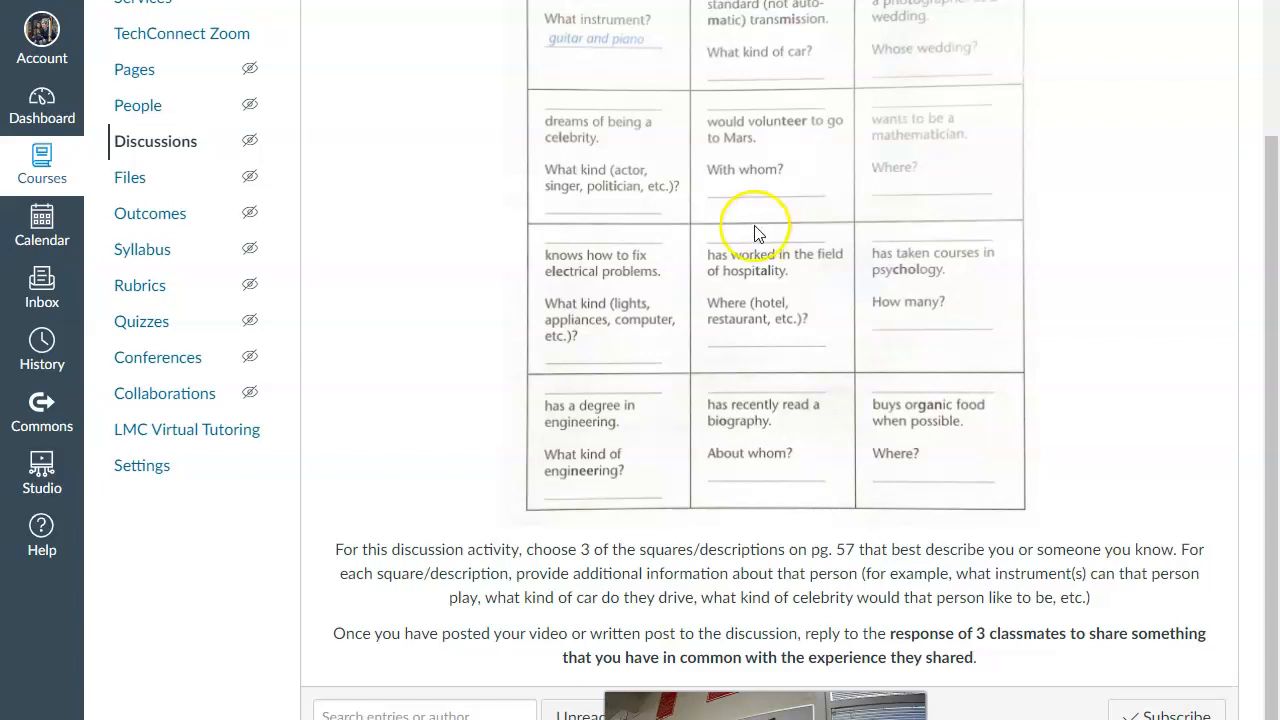
{"action": "mouse_move", "coordinate": [950, 440]}
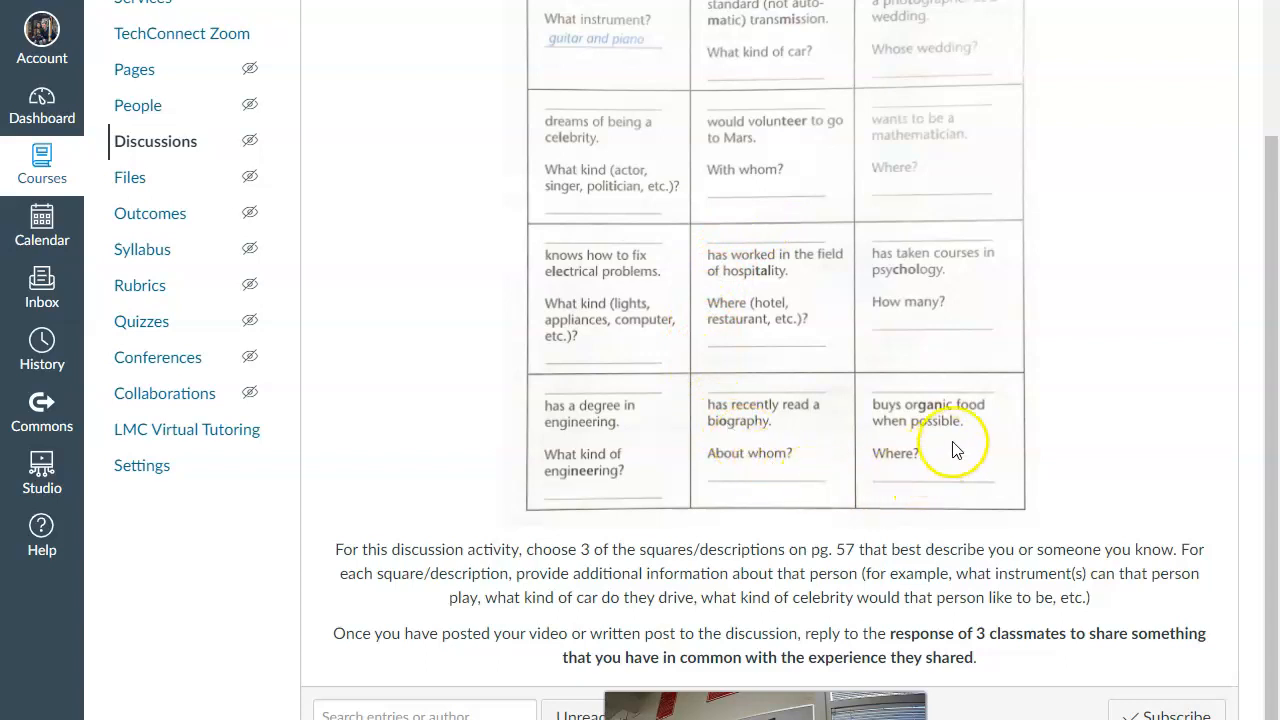
{"action": "mouse_move", "coordinate": [952, 460]}
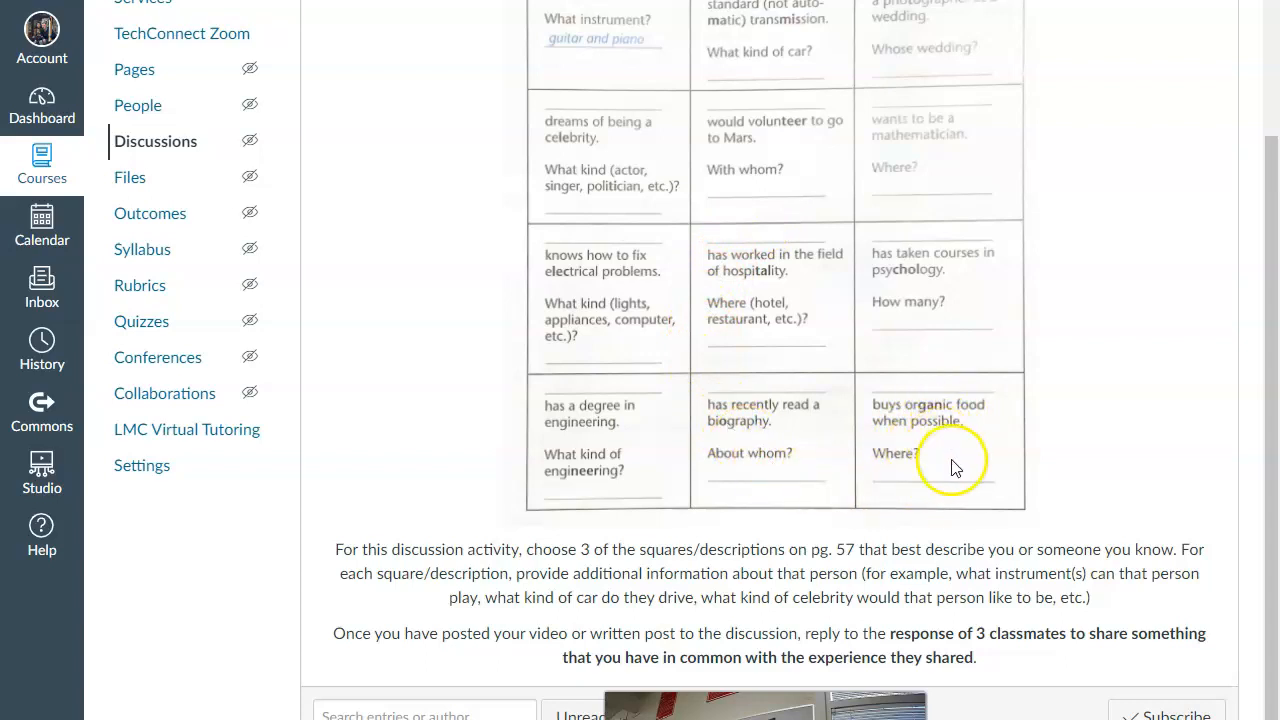
{"action": "mouse_move", "coordinate": [948, 424]}
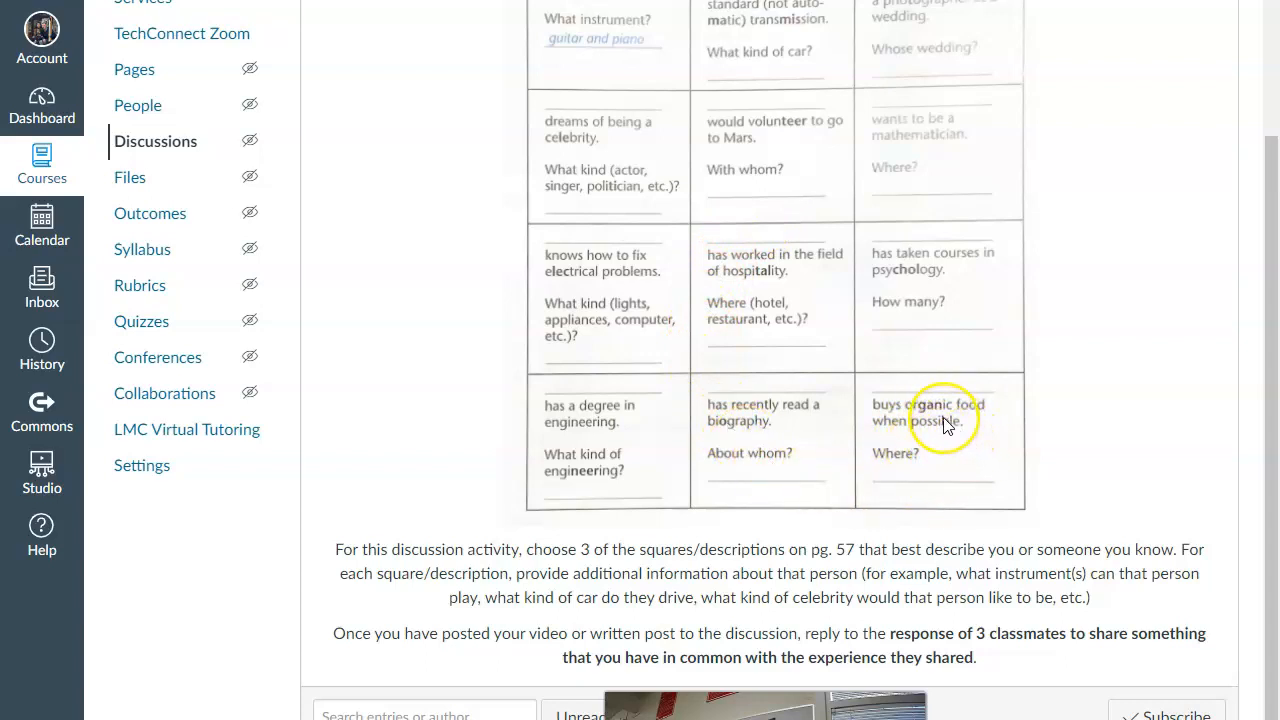
{"action": "mouse_move", "coordinate": [970, 414]}
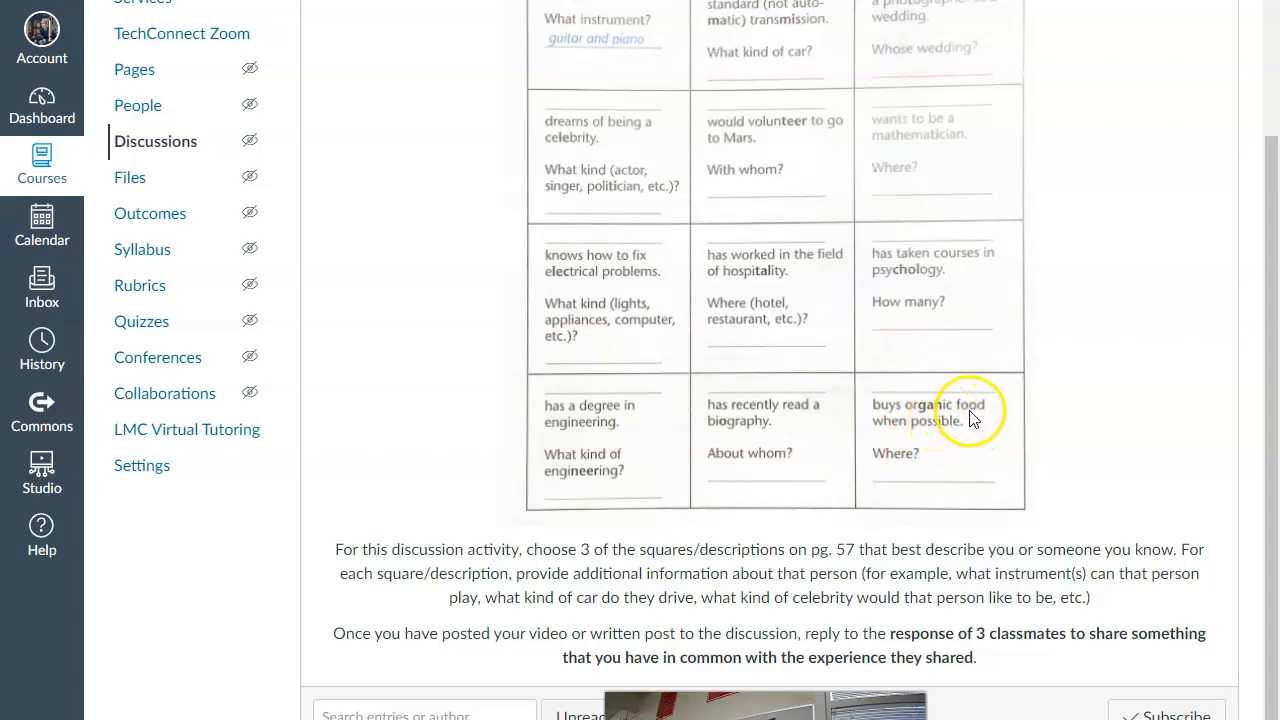
{"action": "mouse_move", "coordinate": [932, 444]}
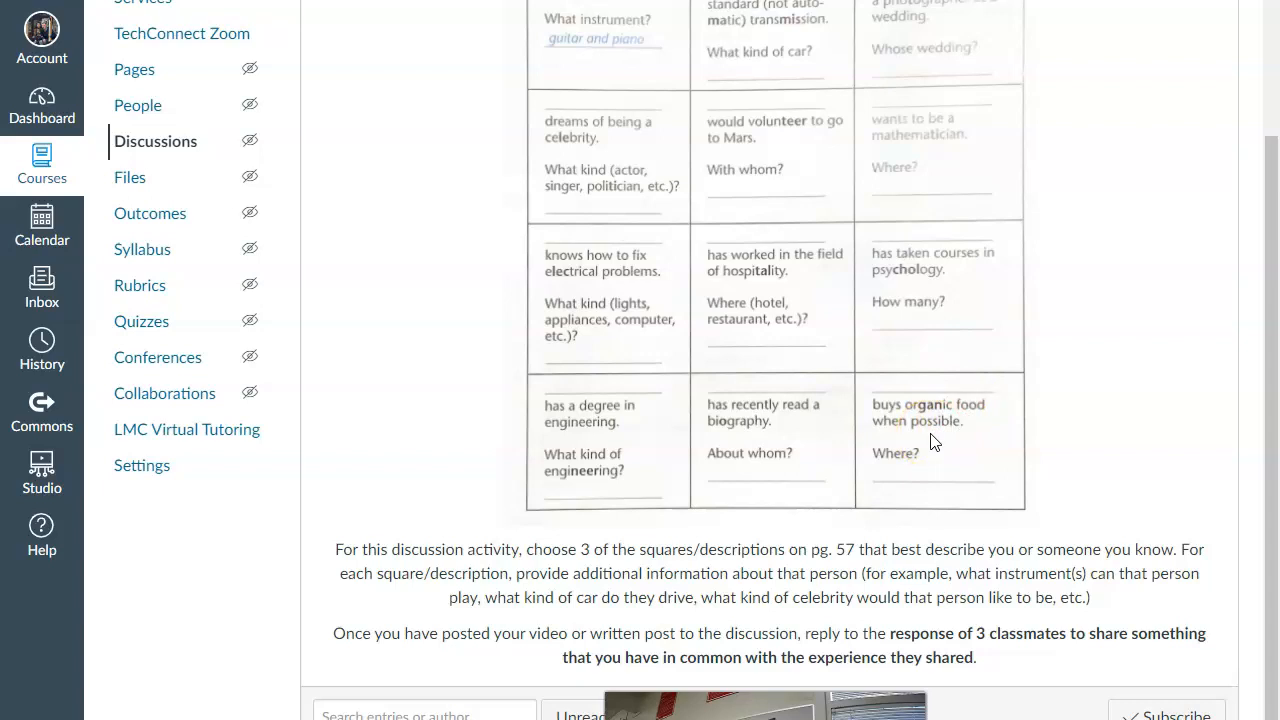
{"action": "mouse_move", "coordinate": [930, 418]}
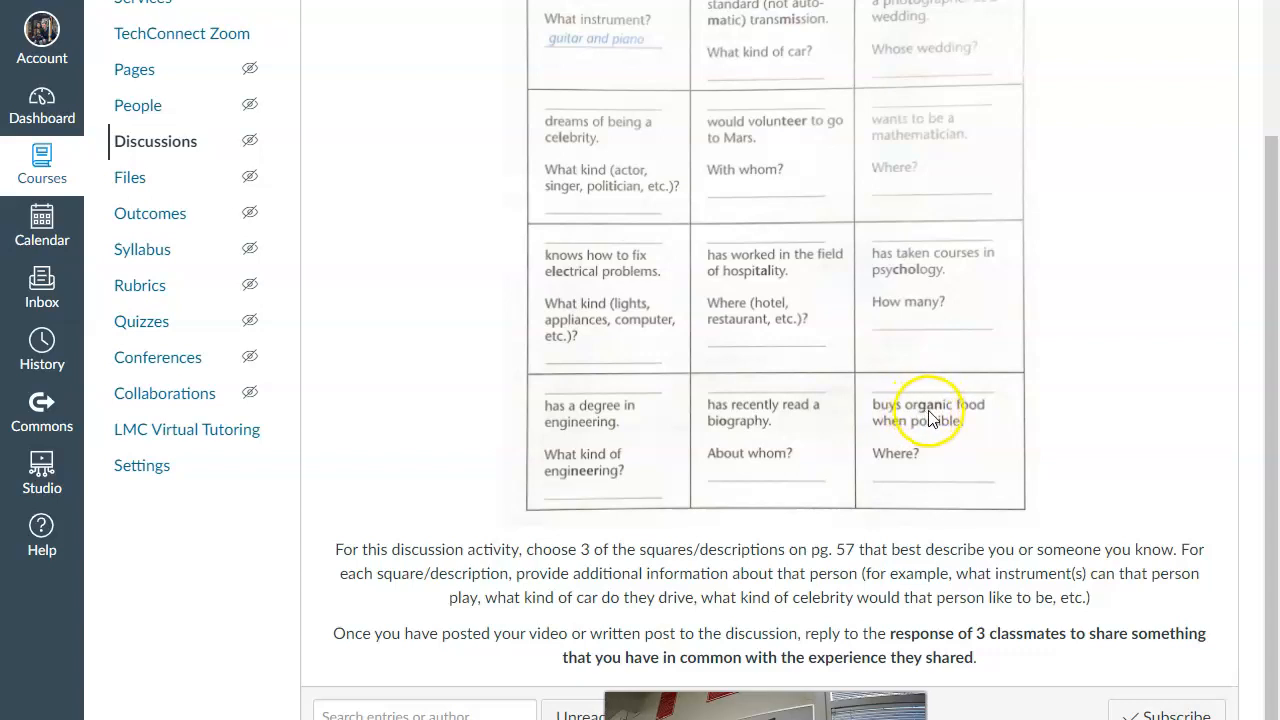
{"action": "mouse_move", "coordinate": [950, 456]}
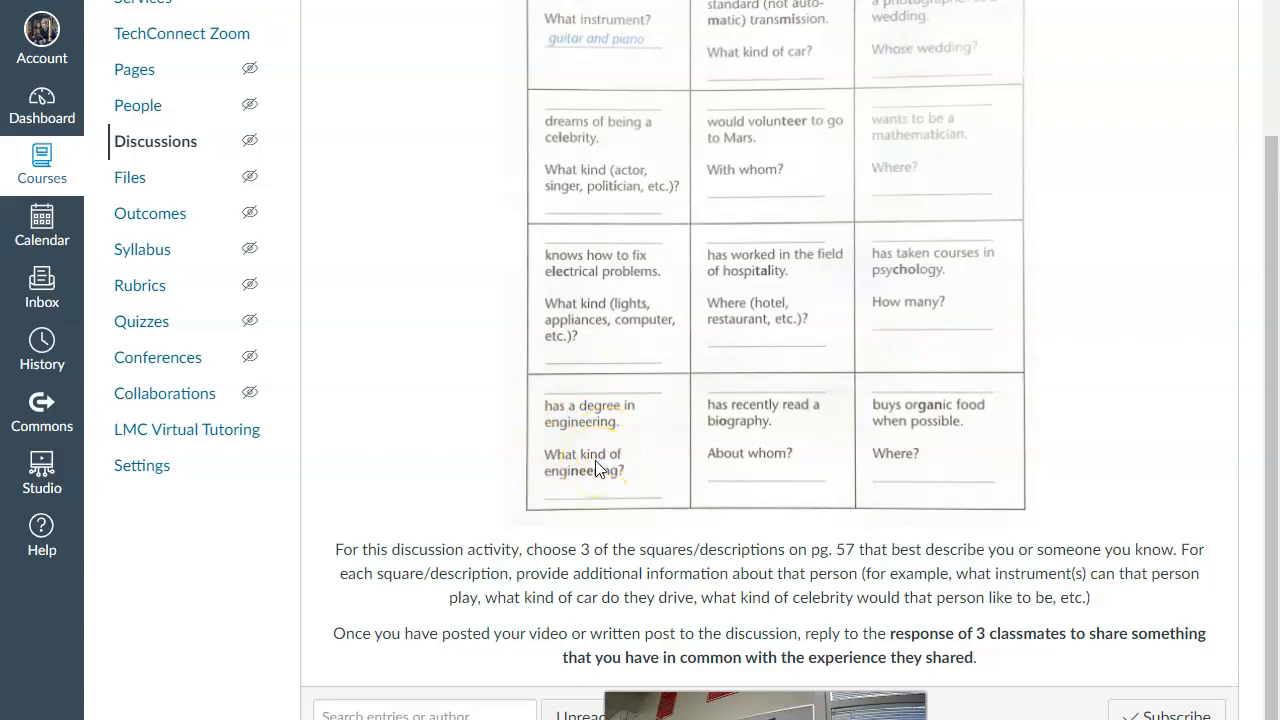
{"action": "mouse_move", "coordinate": [742, 156]}
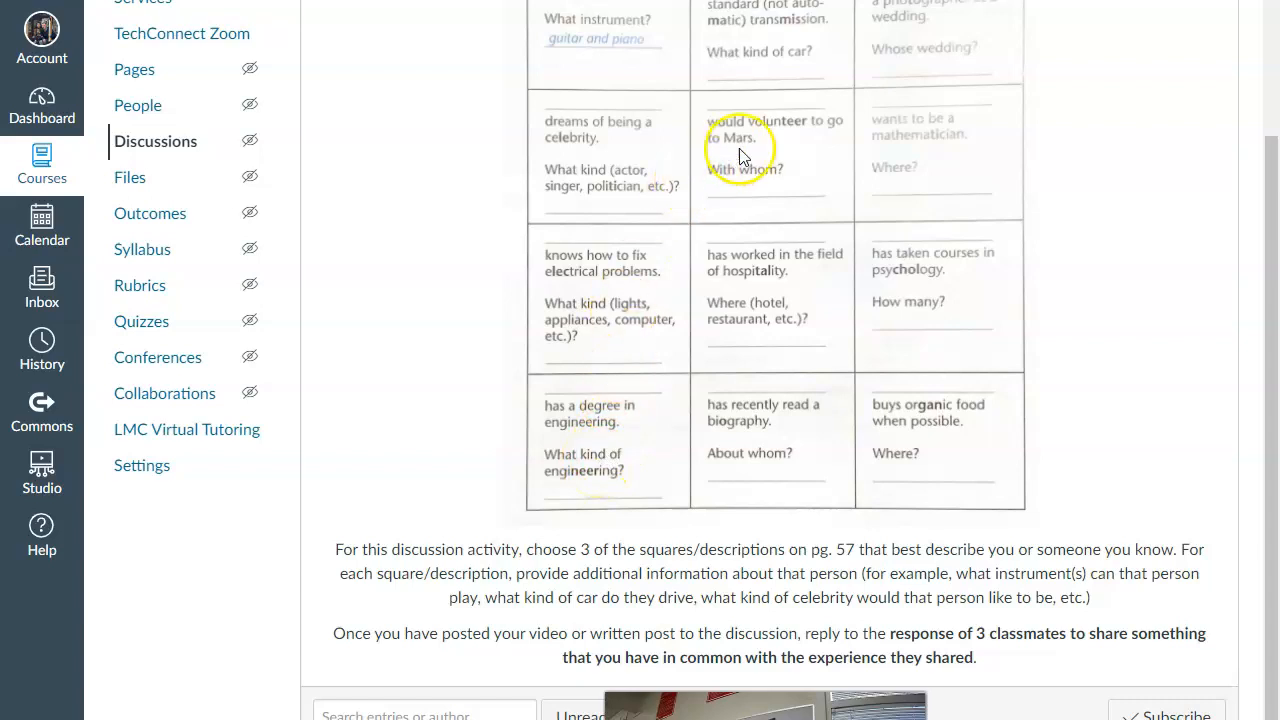
{"action": "mouse_move", "coordinate": [808, 132]}
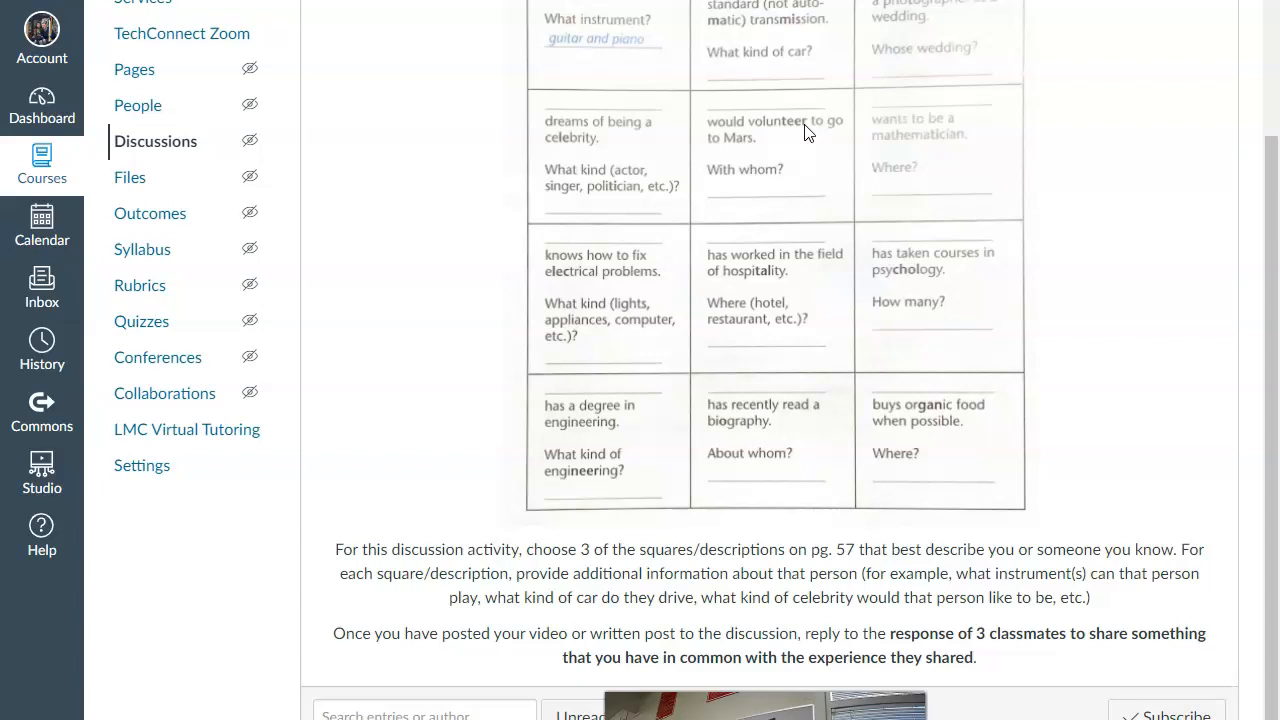
{"action": "mouse_move", "coordinate": [758, 206]}
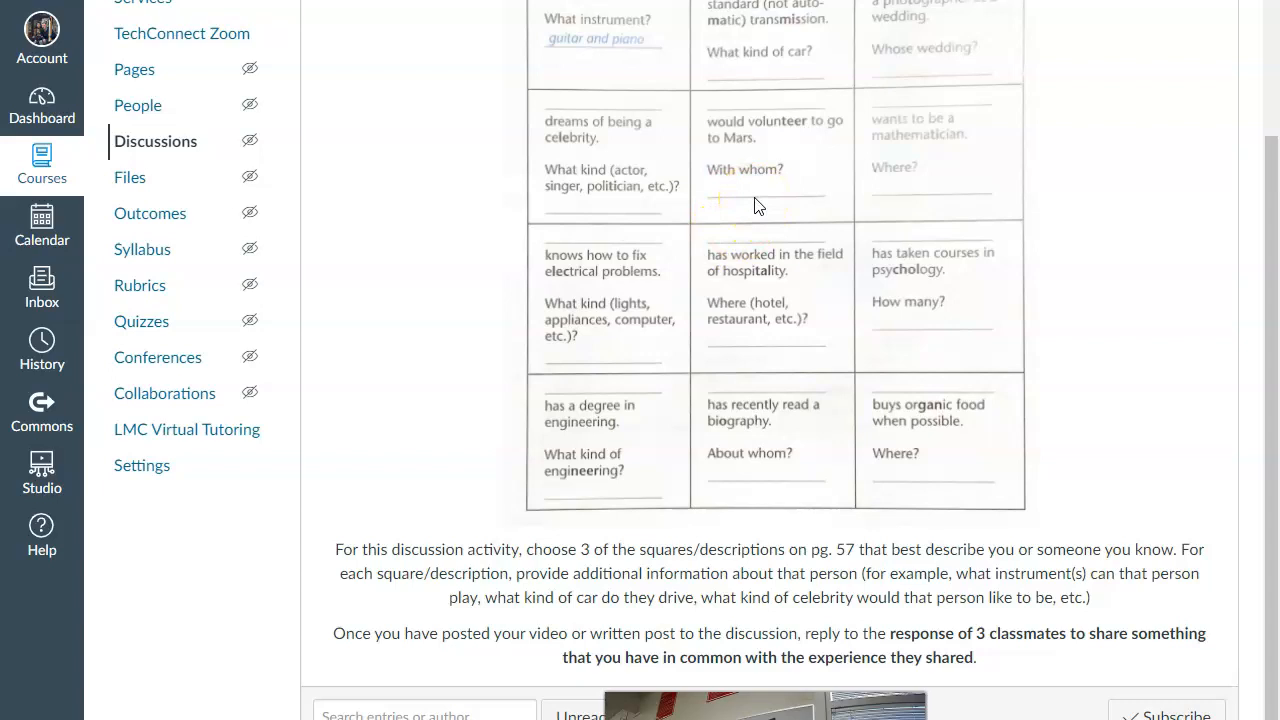
{"action": "mouse_move", "coordinate": [760, 160]}
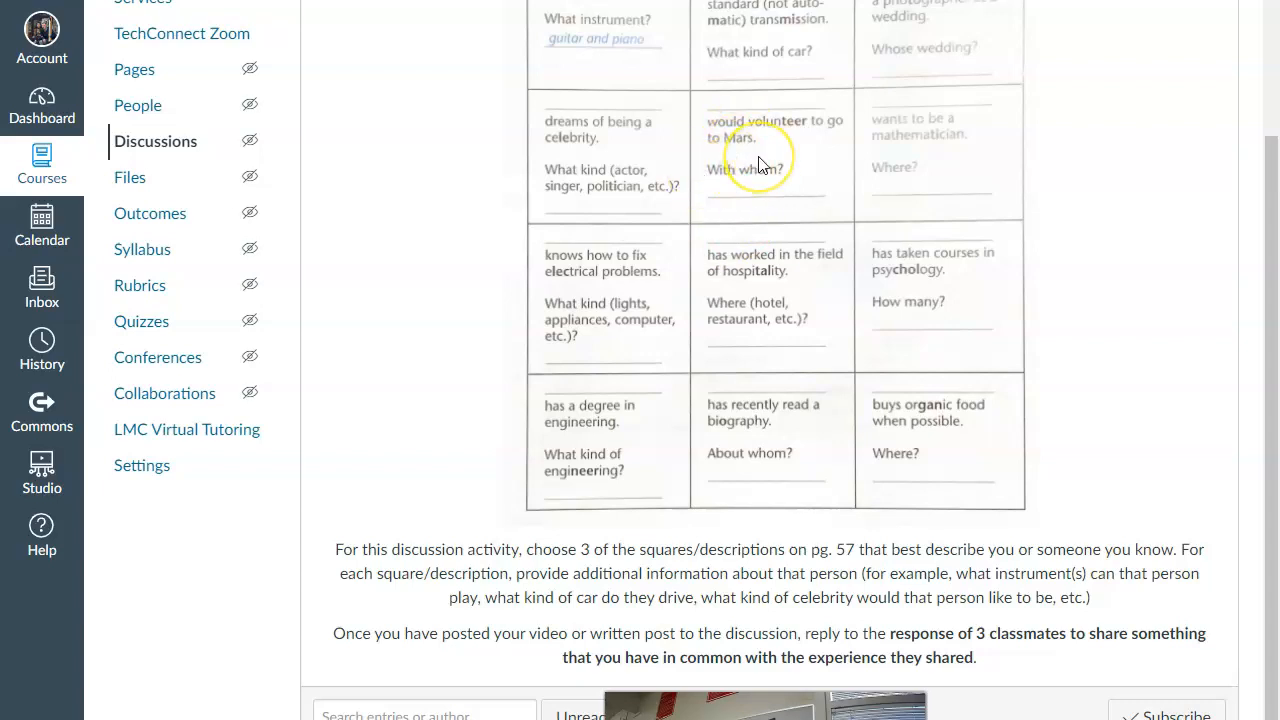
{"action": "mouse_move", "coordinate": [556, 308]}
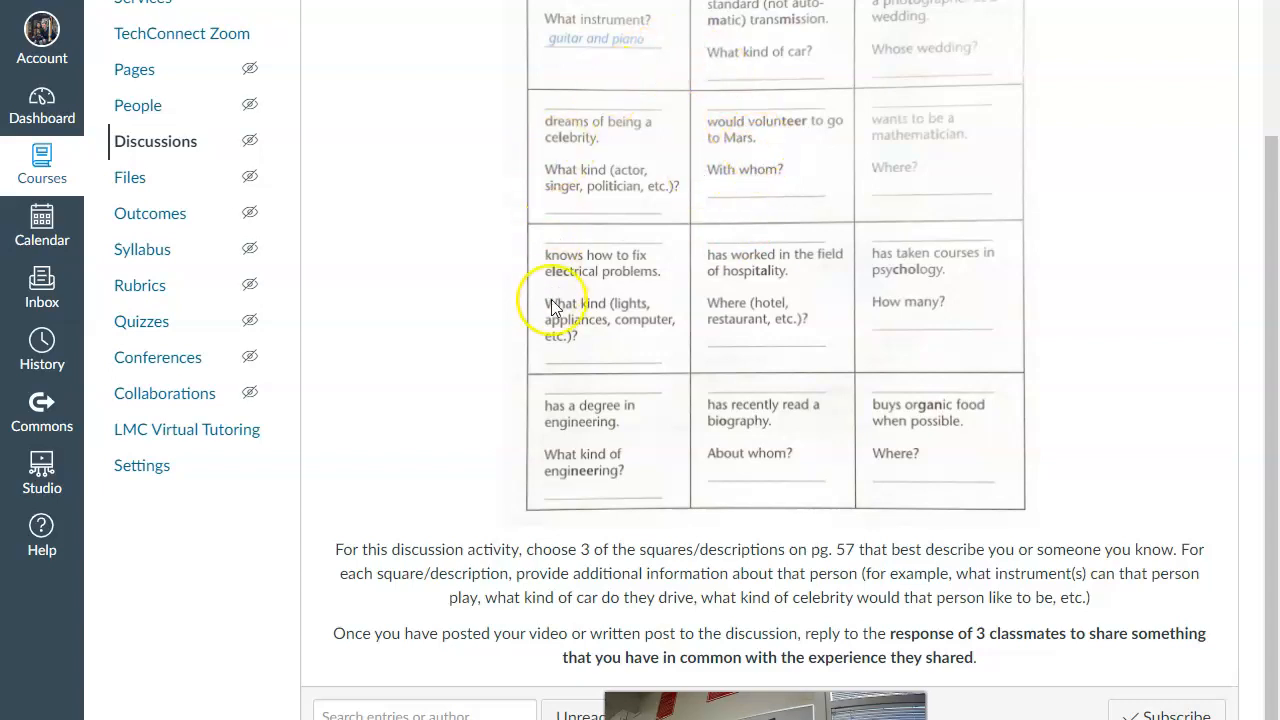
{"action": "mouse_move", "coordinate": [976, 324]}
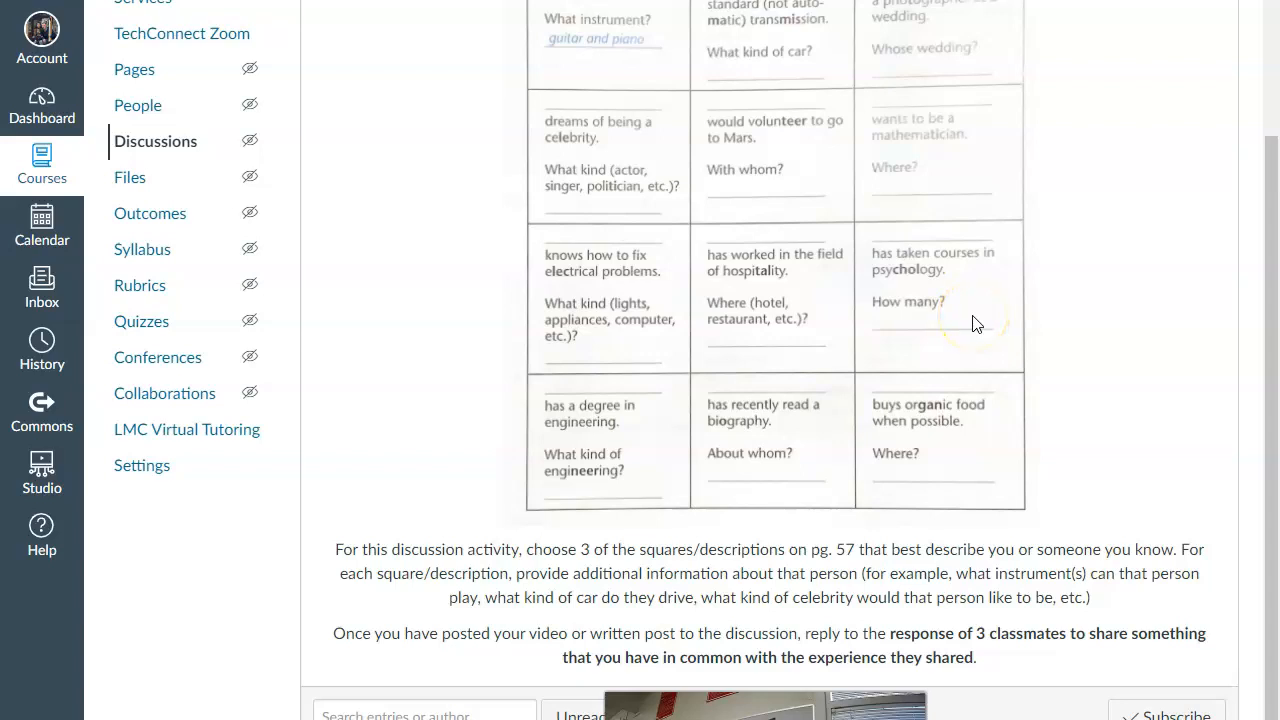
{"action": "mouse_move", "coordinate": [508, 556]}
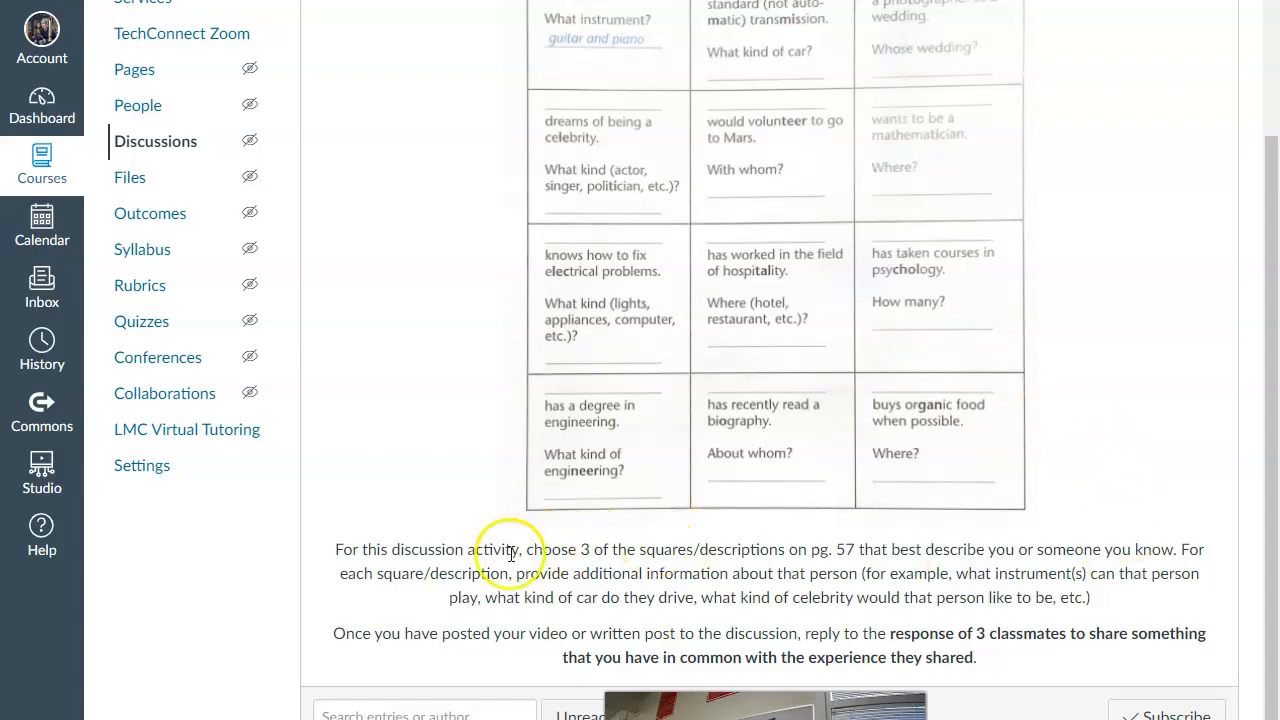
{"action": "mouse_move", "coordinate": [478, 590]}
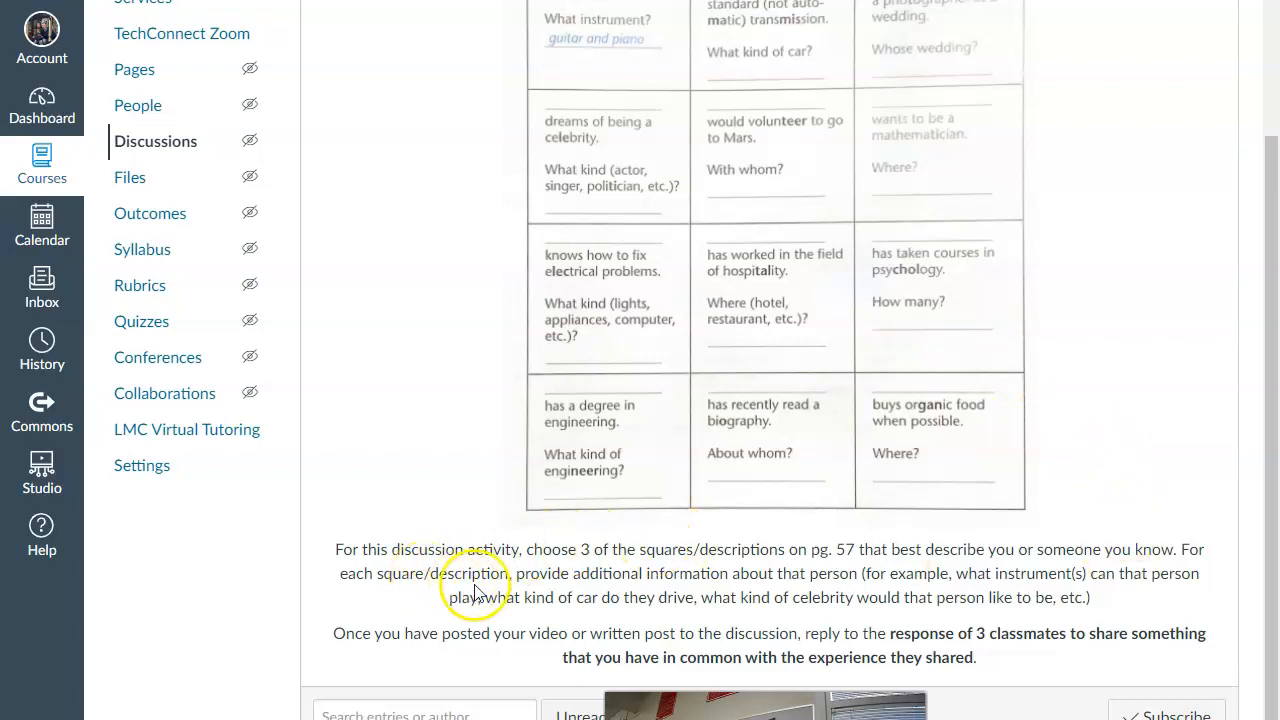
{"action": "mouse_move", "coordinate": [592, 588]}
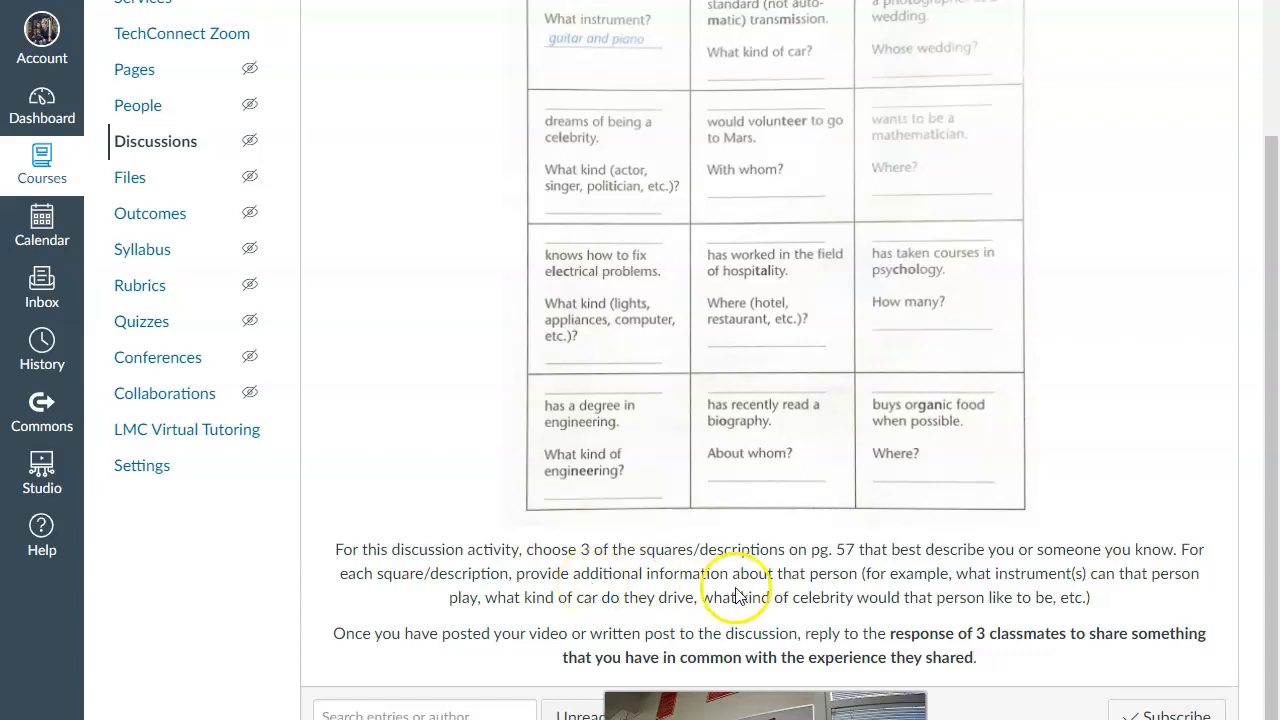
{"action": "mouse_move", "coordinate": [730, 304]}
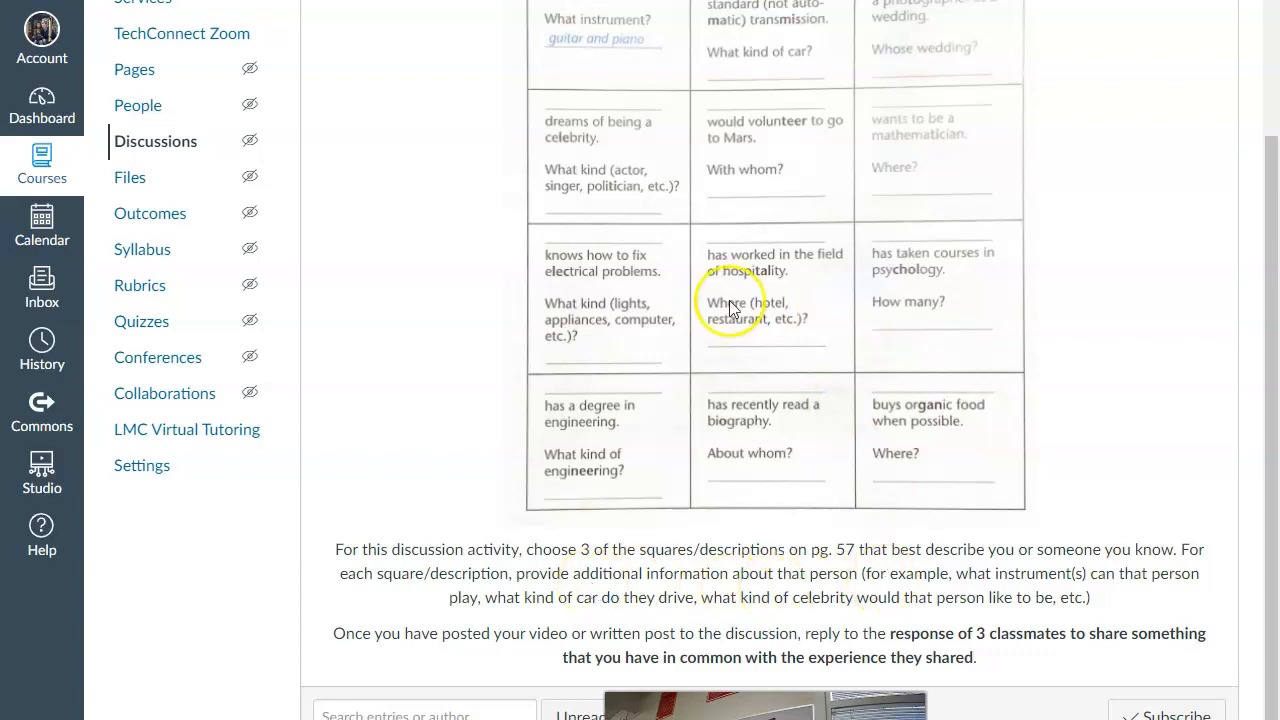
{"action": "mouse_move", "coordinate": [600, 50]}
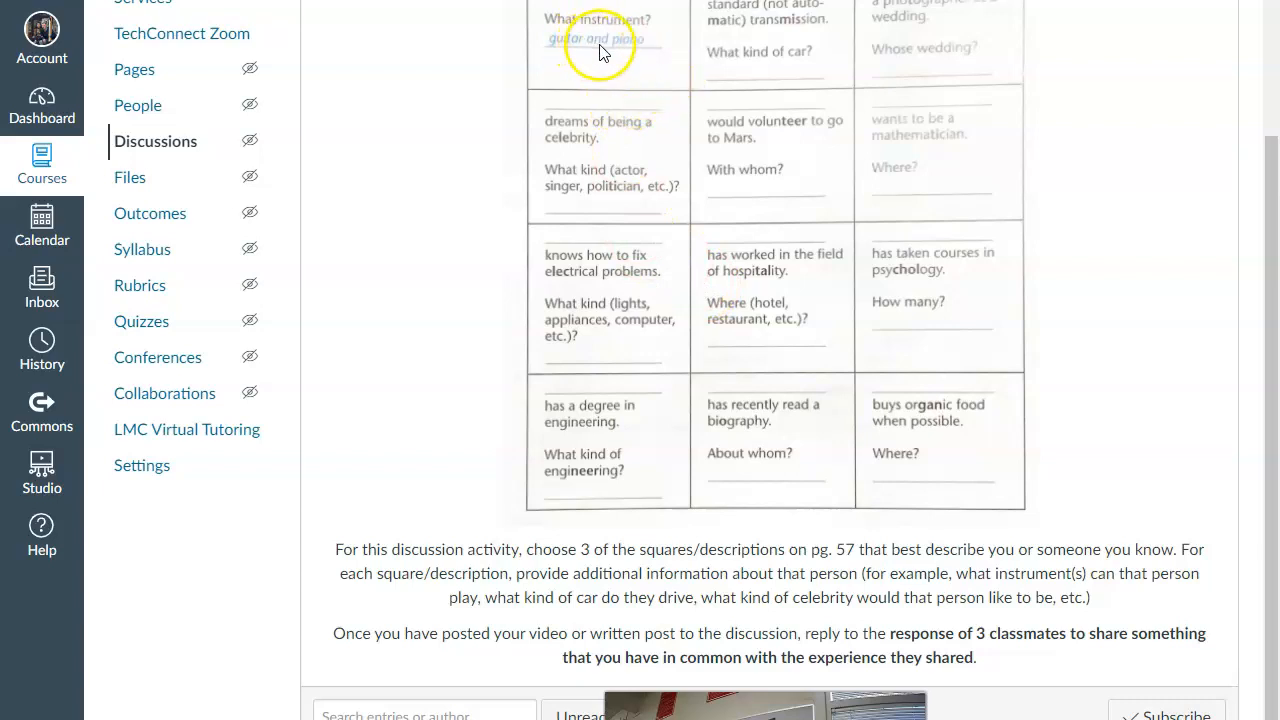
{"action": "mouse_move", "coordinate": [1072, 592]}
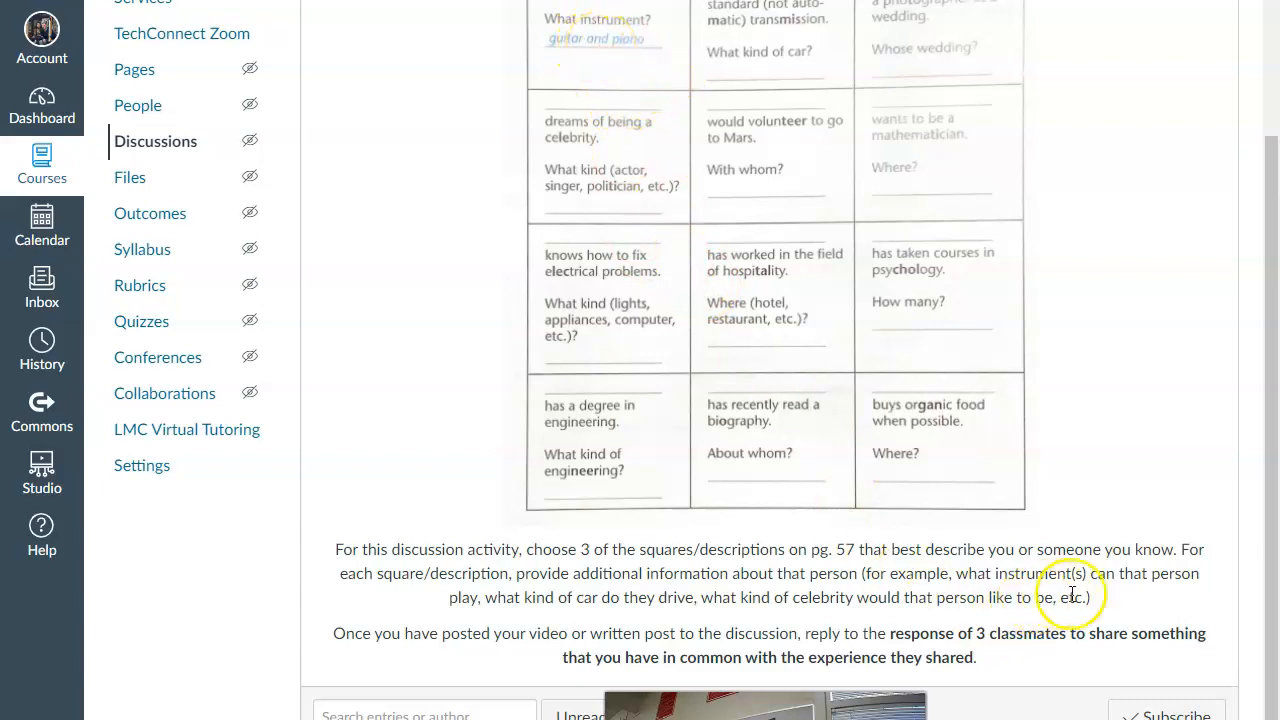
{"action": "mouse_move", "coordinate": [576, 56]}
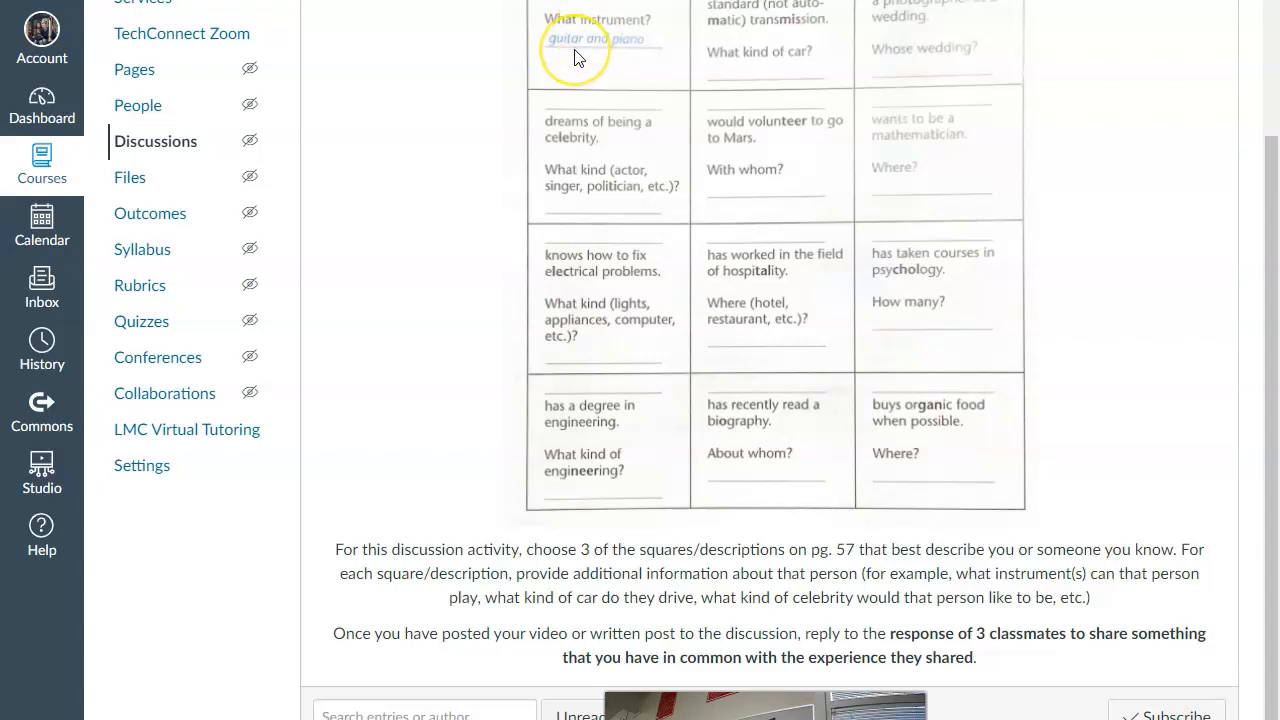
{"action": "mouse_move", "coordinate": [568, 440]}
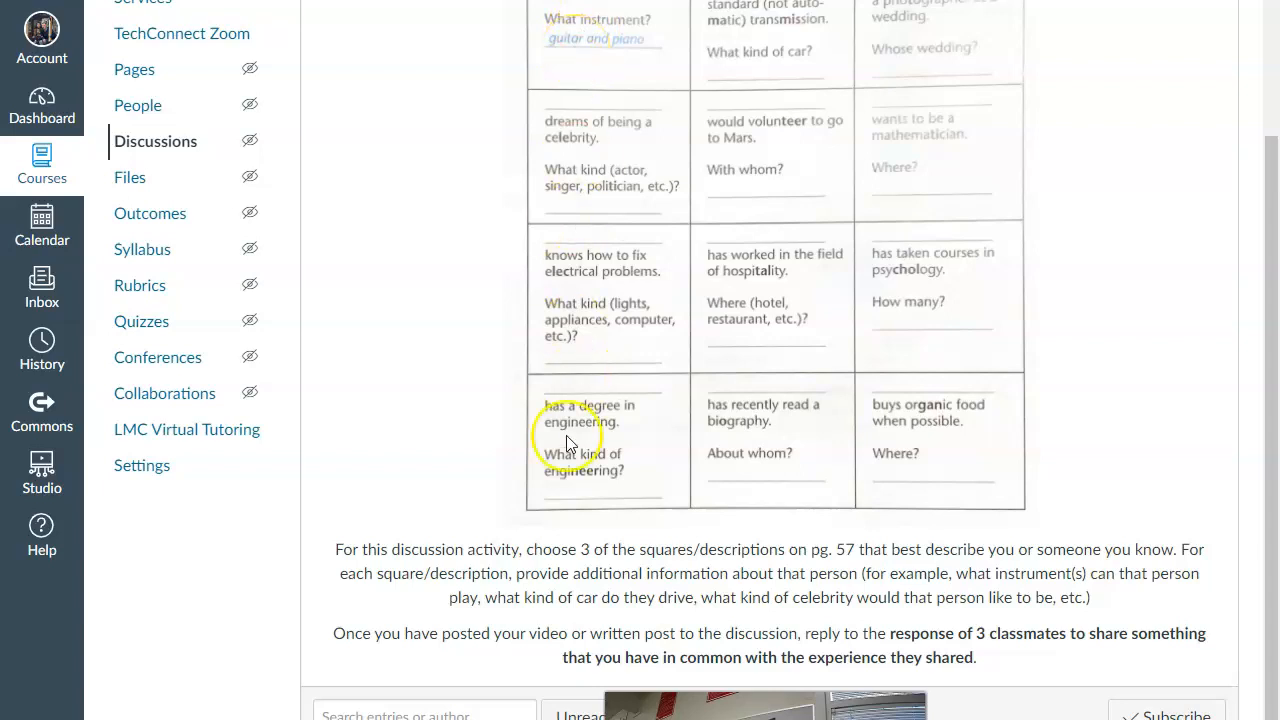
{"action": "mouse_move", "coordinate": [816, 20]}
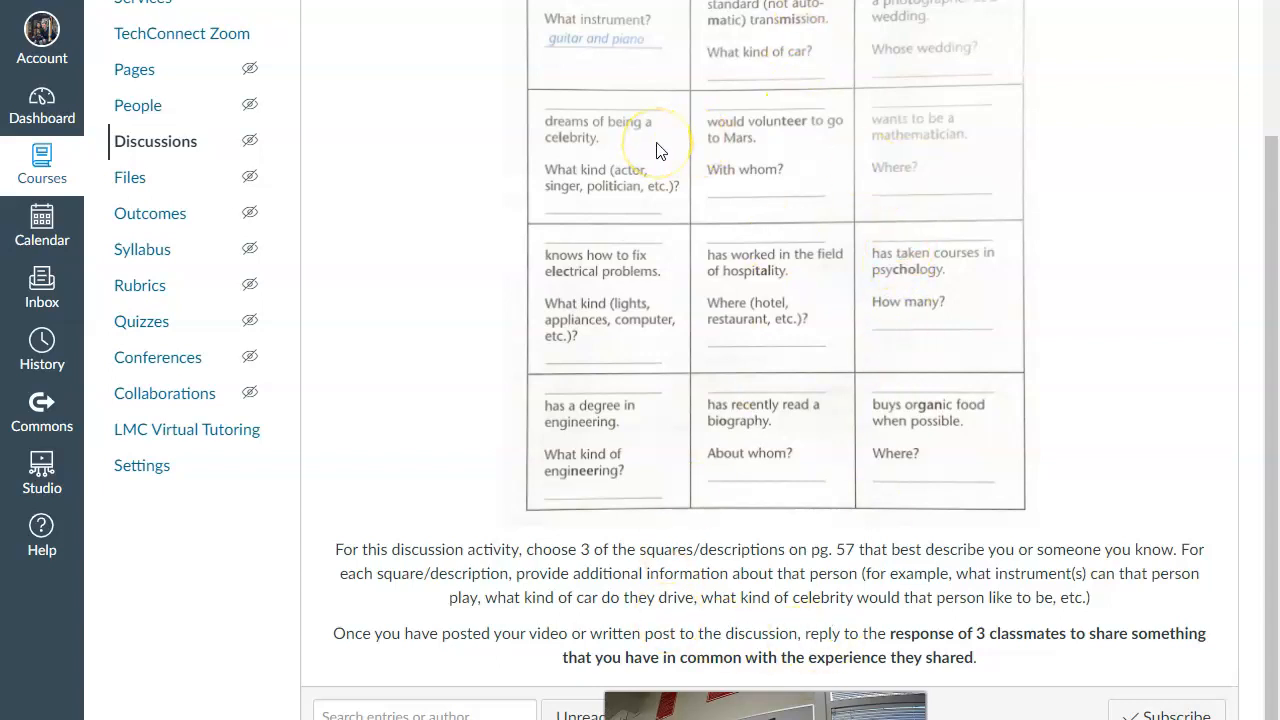
{"action": "mouse_move", "coordinate": [730, 256]}
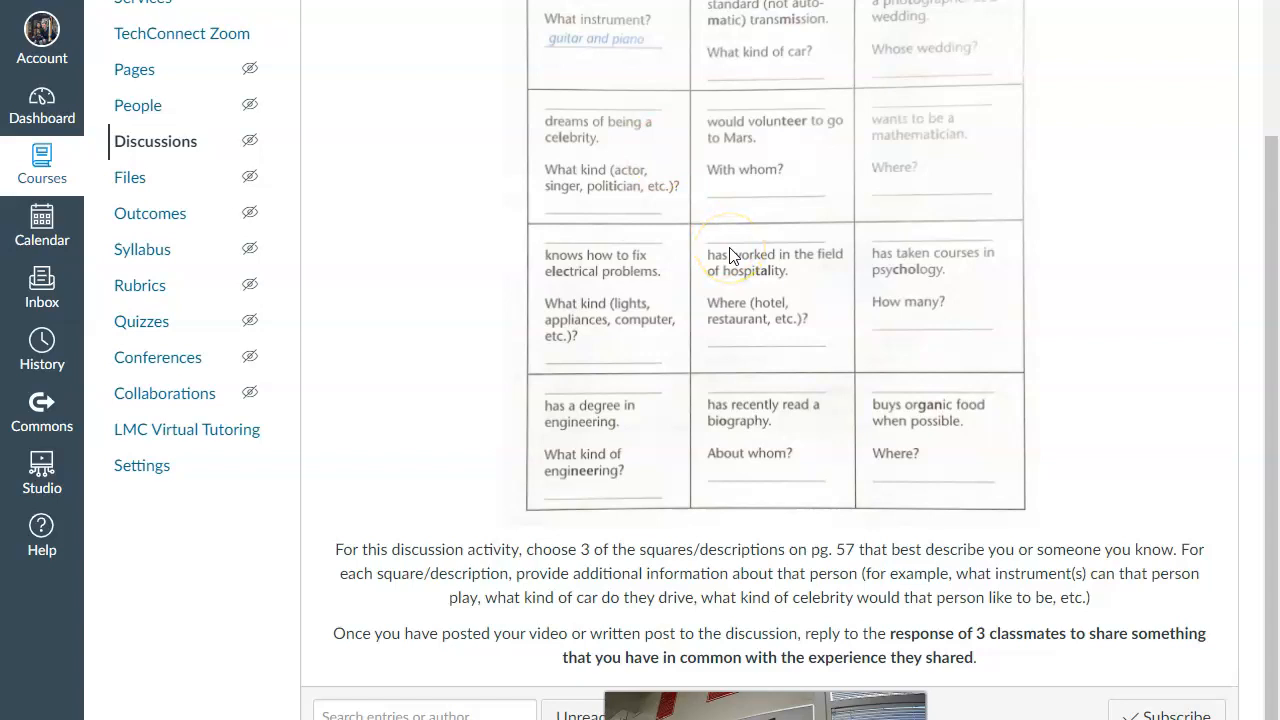
{"action": "mouse_move", "coordinate": [736, 256]}
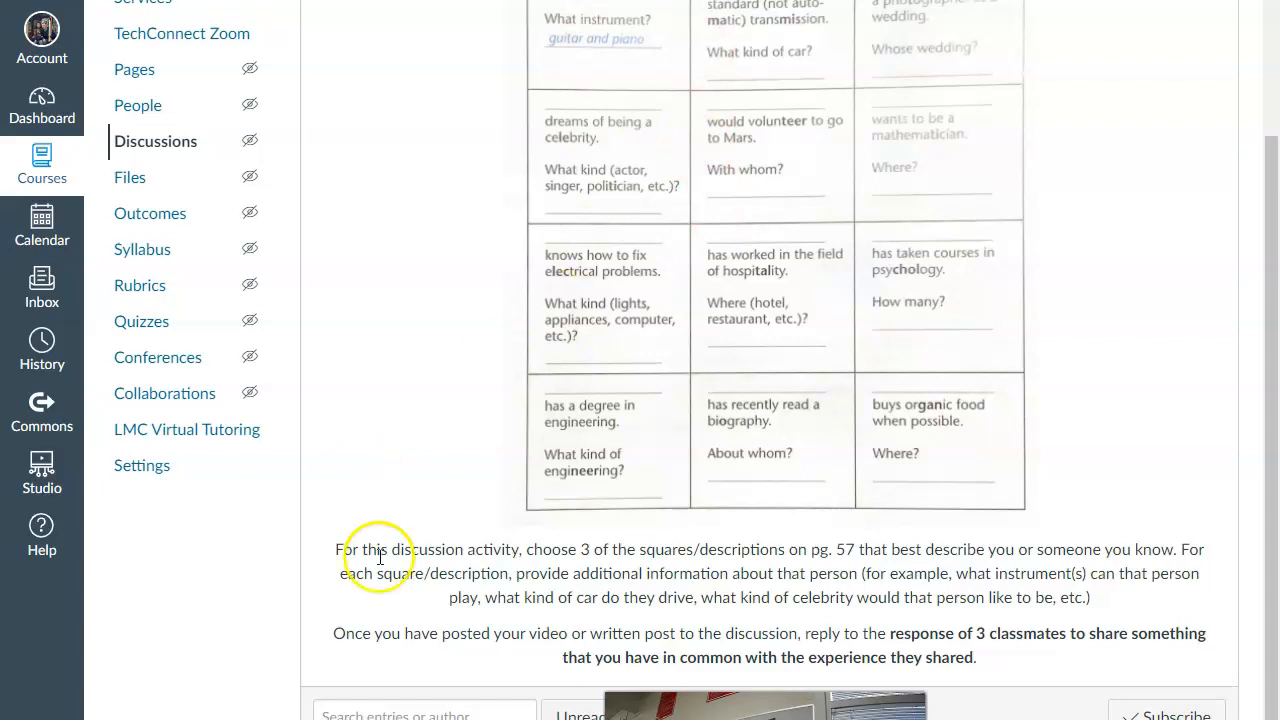
{"action": "mouse_move", "coordinate": [520, 672]}
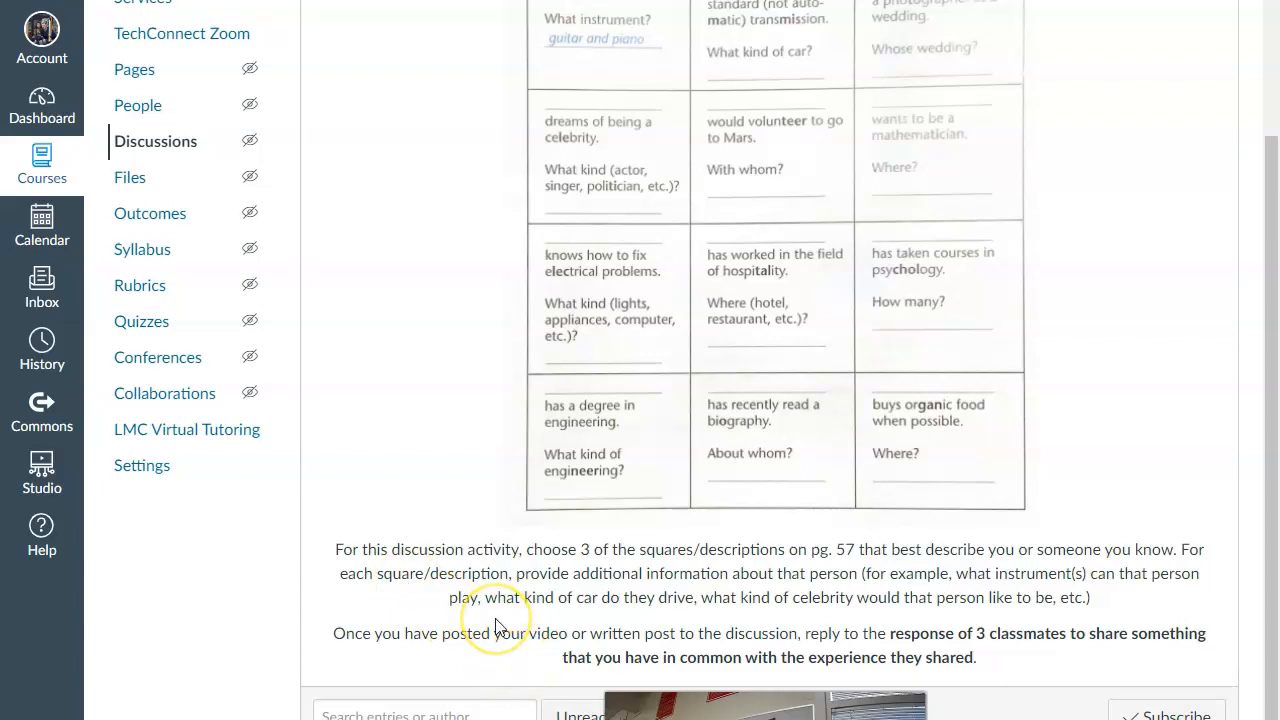
{"action": "mouse_move", "coordinate": [496, 624]}
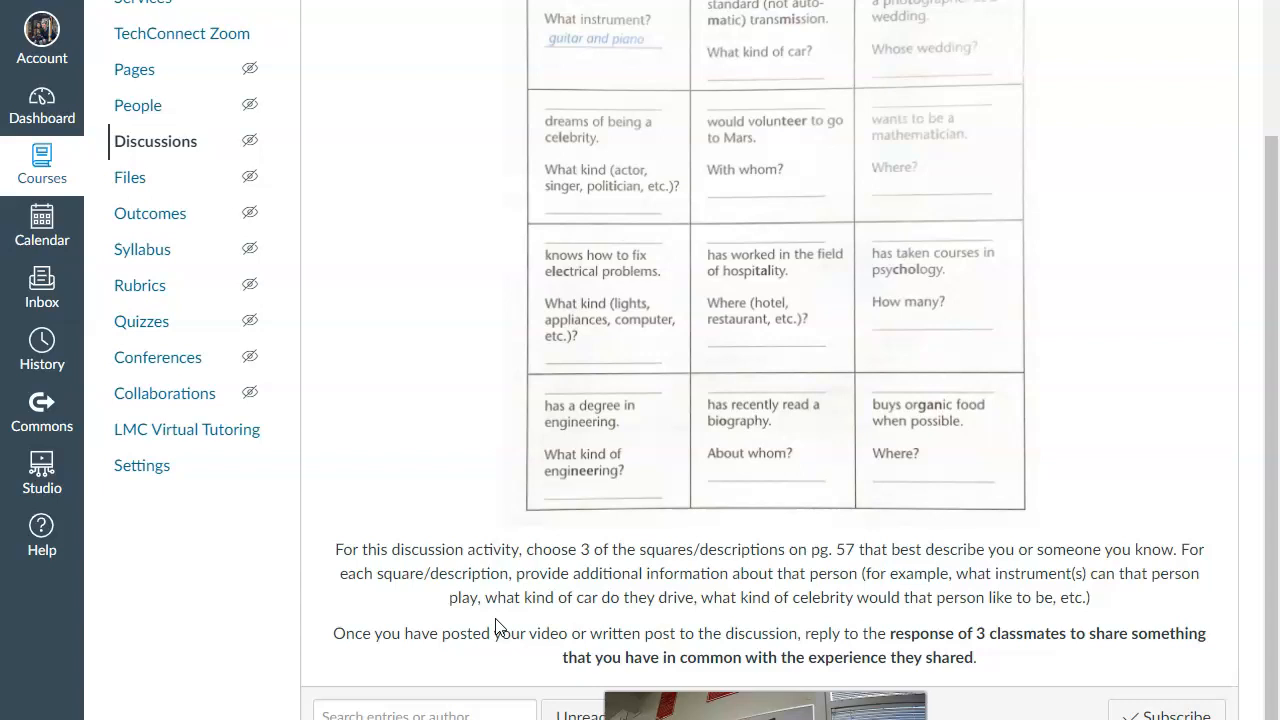
{"action": "mouse_move", "coordinate": [644, 114]}
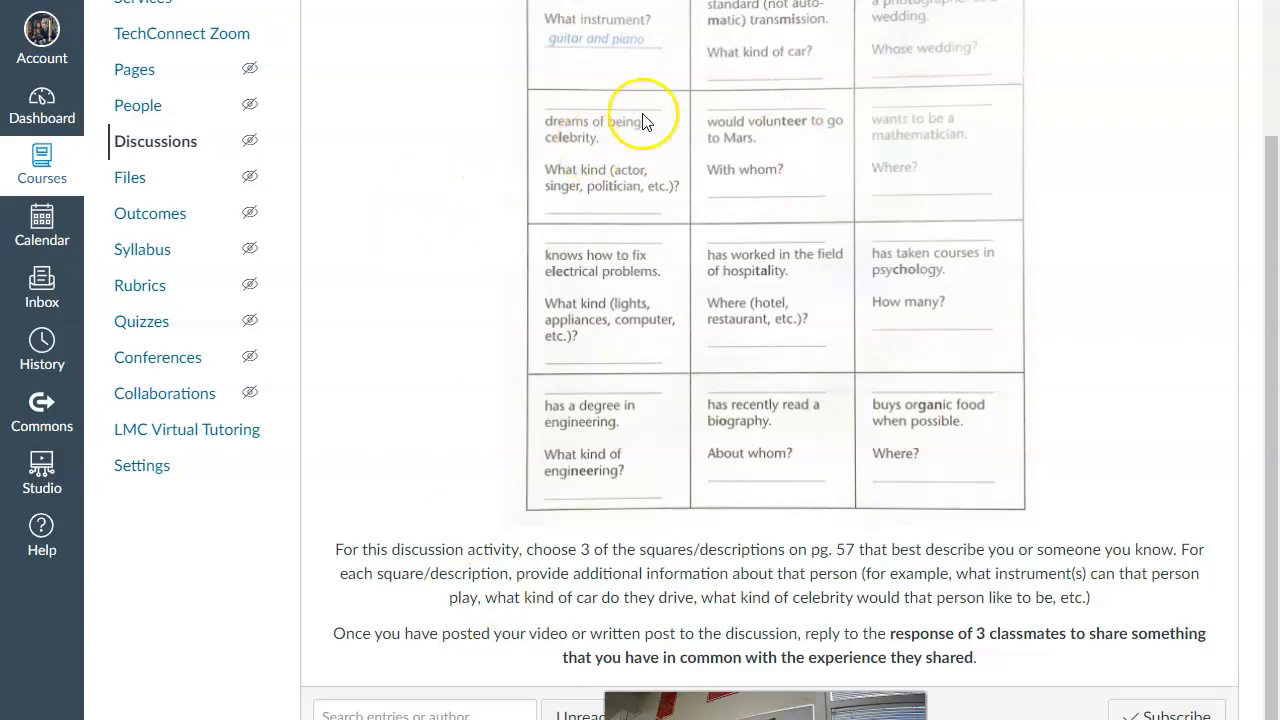